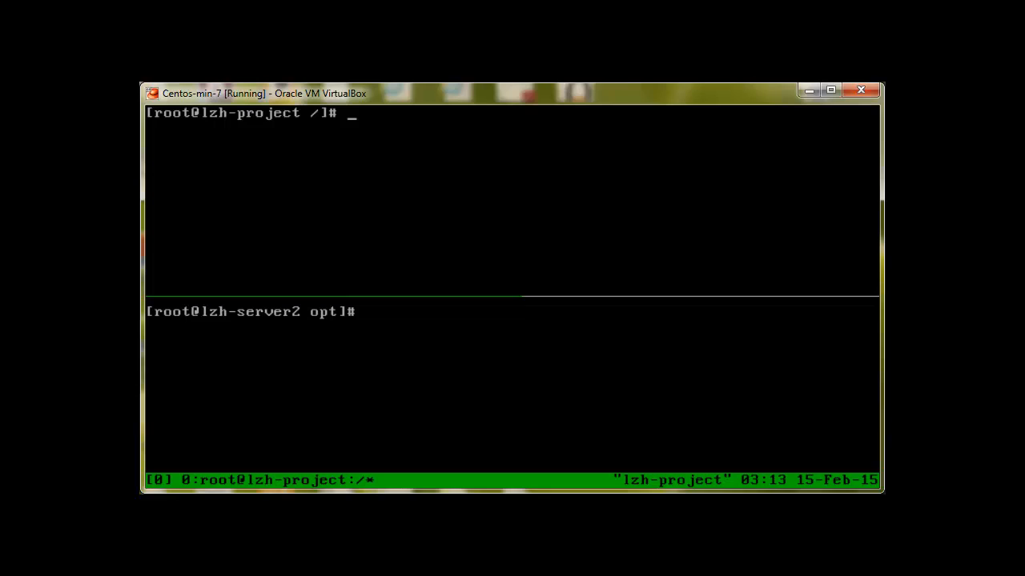
- Query rpm -qa rsync on lzh-project, fixing the typo, to confirm rsync-3.0.9-15.el7 is installed
text(rpm)
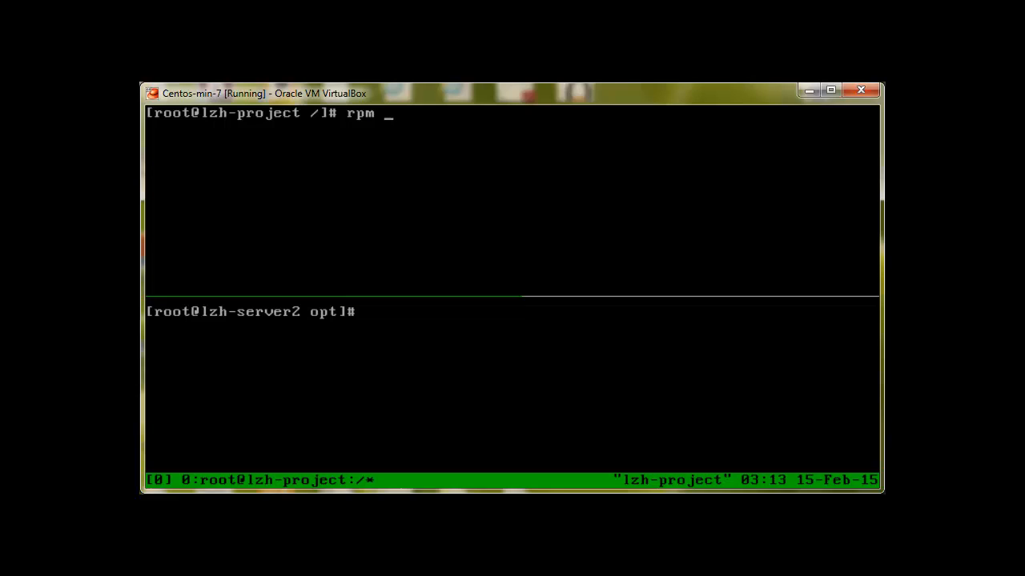
text(-qa rsysnc)
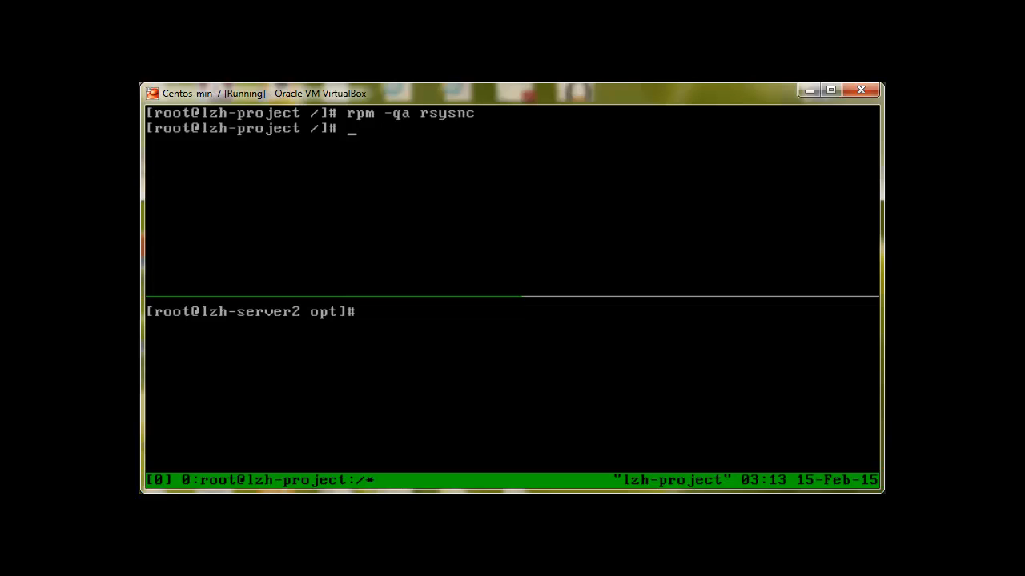
text(rpm -qa rsysnc)
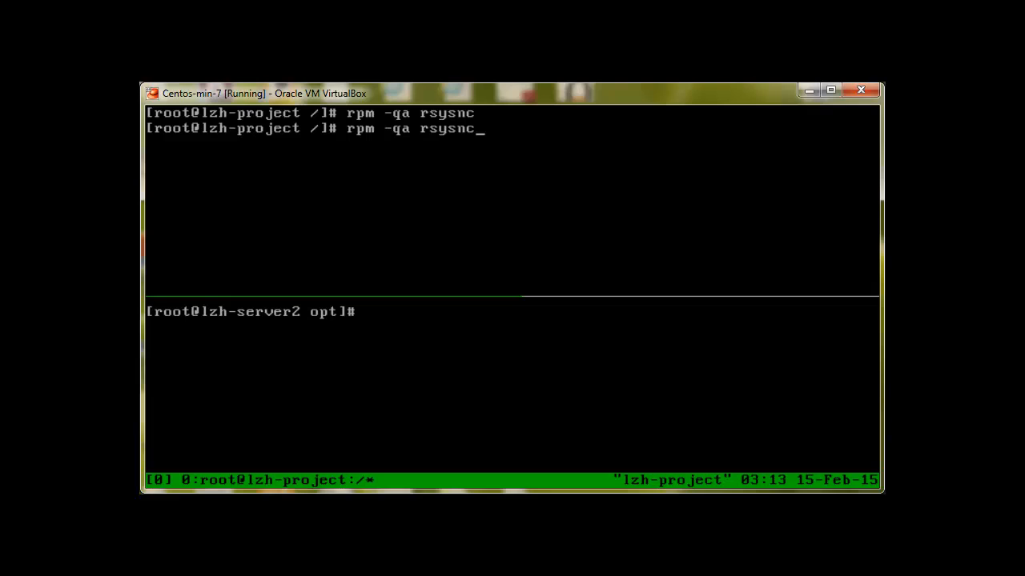
key(BackSpace)
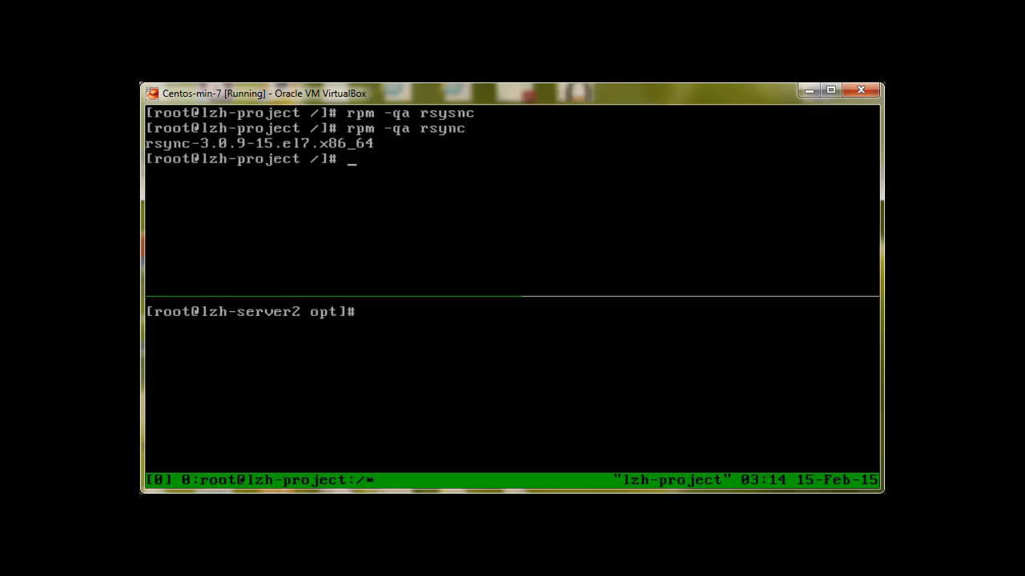
text(s)
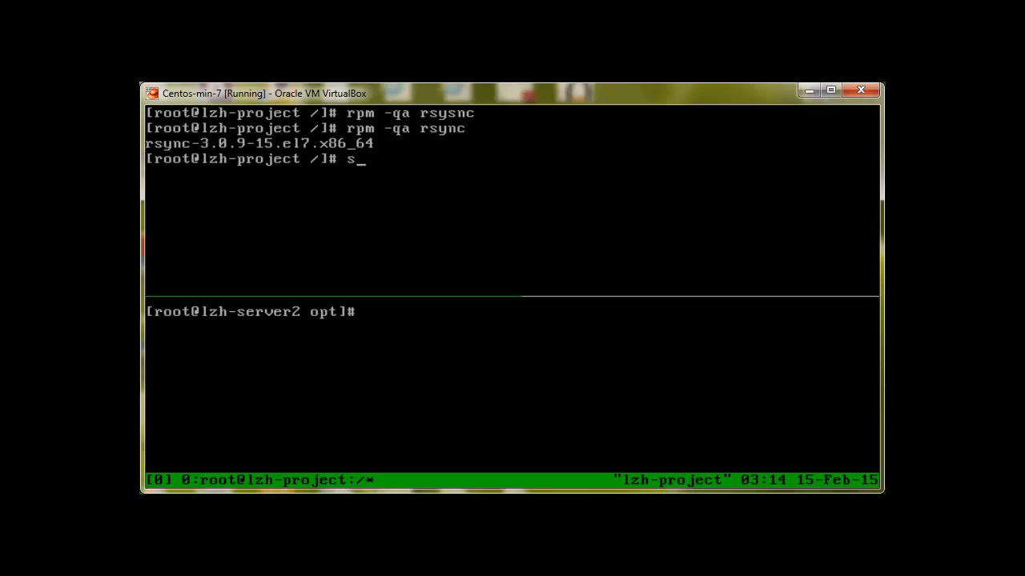
- Show both hosts' IP addresses (192.168.1.250 and 192.168.1.245) with ip addr, then clear both panes
text(ip addr sh)
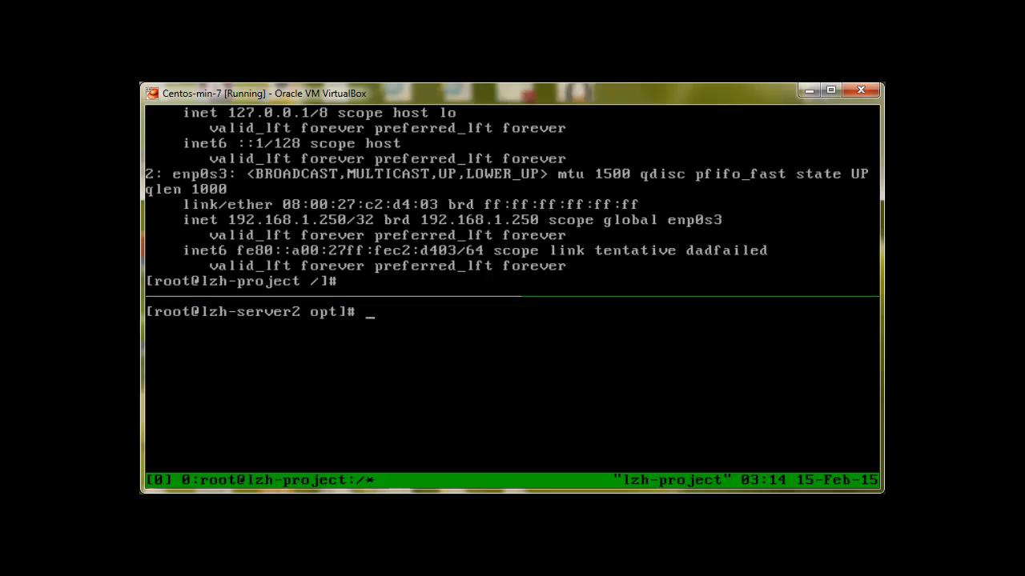
text(ip add)
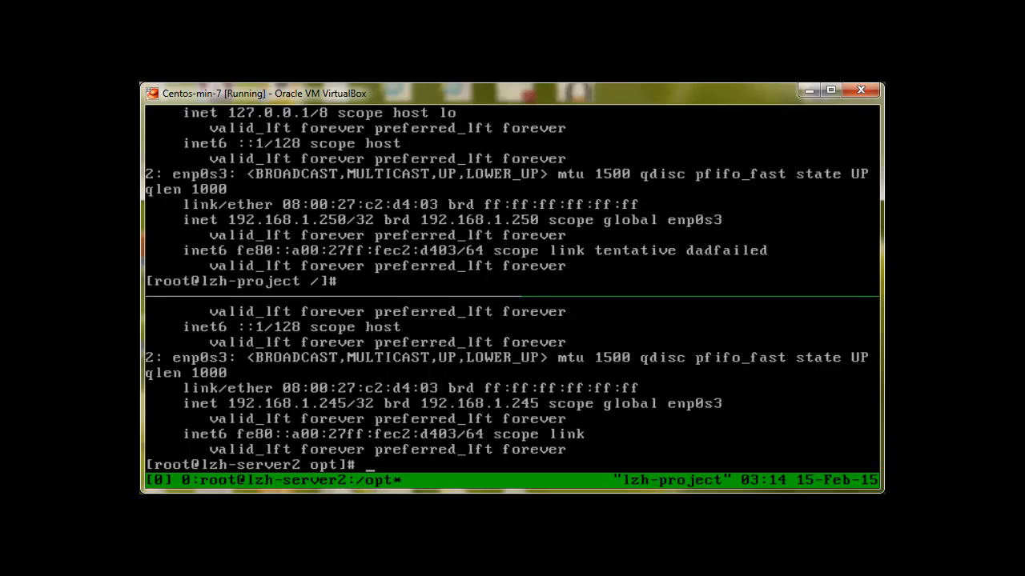
text(clea)
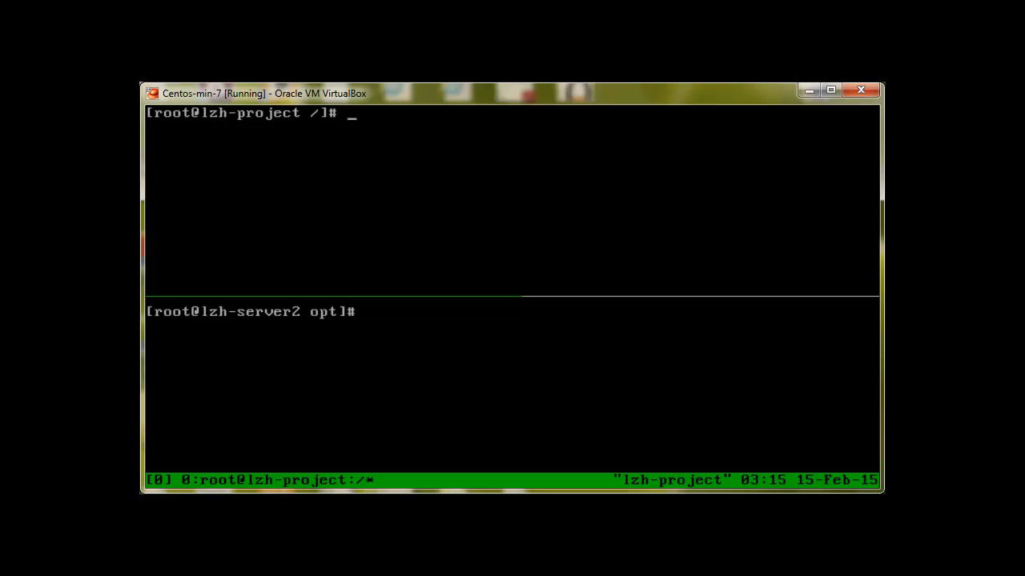
- Enter yum -y install rsync, clear the pane, and list the root directory on lzh-project
text(yum)
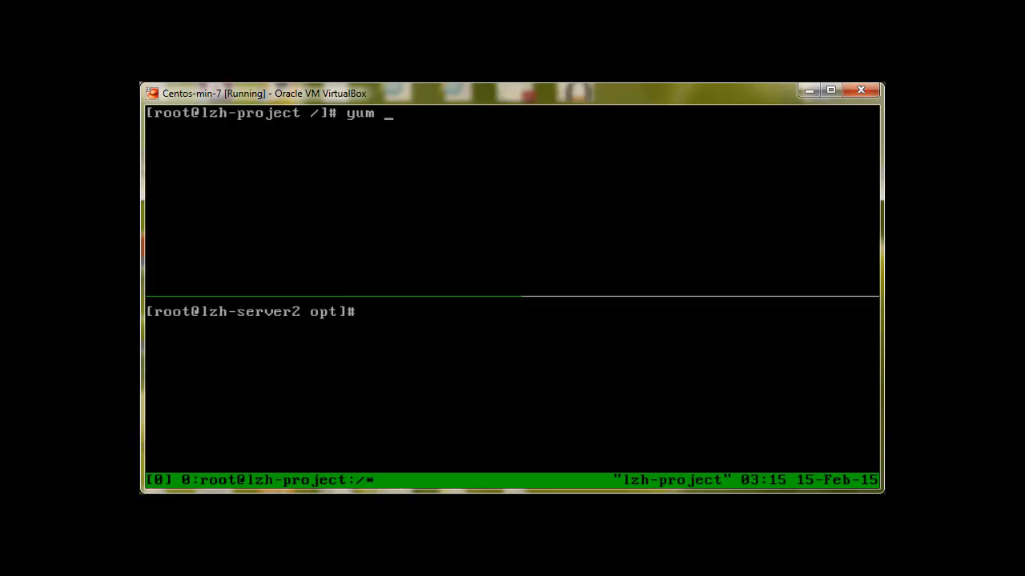
text(-y o)
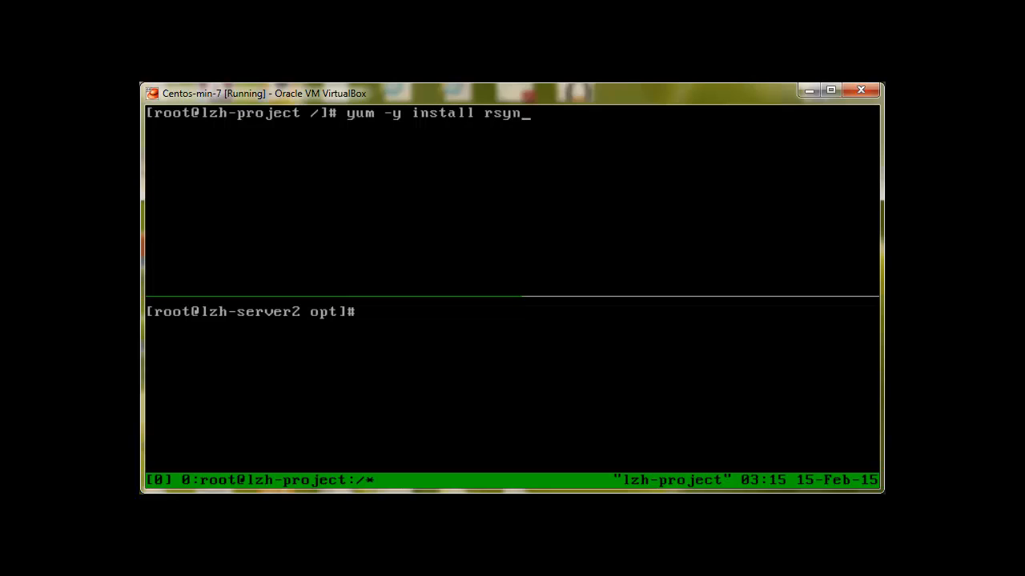
text(c)
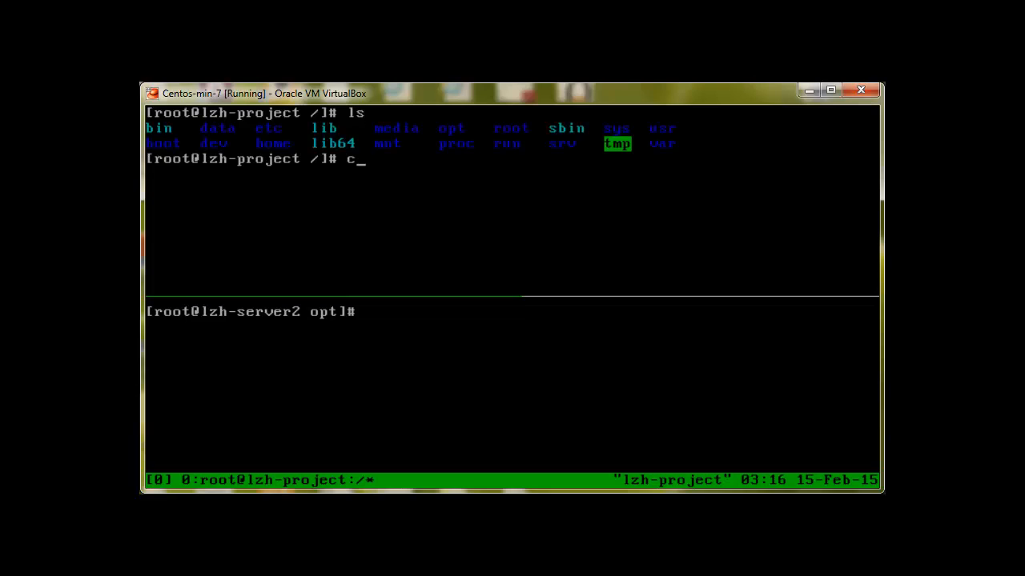
- List lzh-project's /opt/data (rsnapshot rpm, secret.txt) and lzh-server2's /opt (backup, rsnapshot.conf.org, testing)
text(d /opt/)
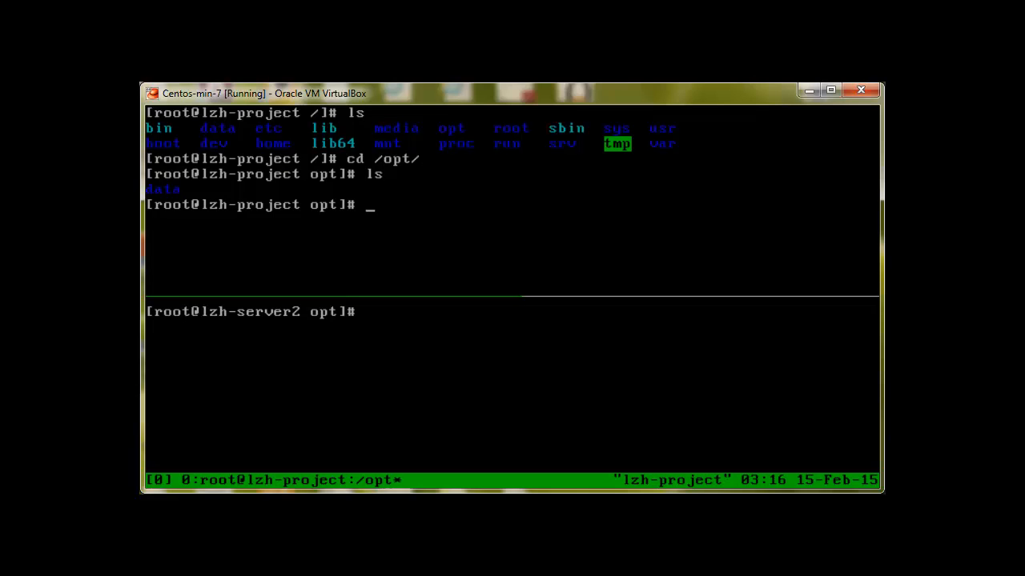
key(Return)
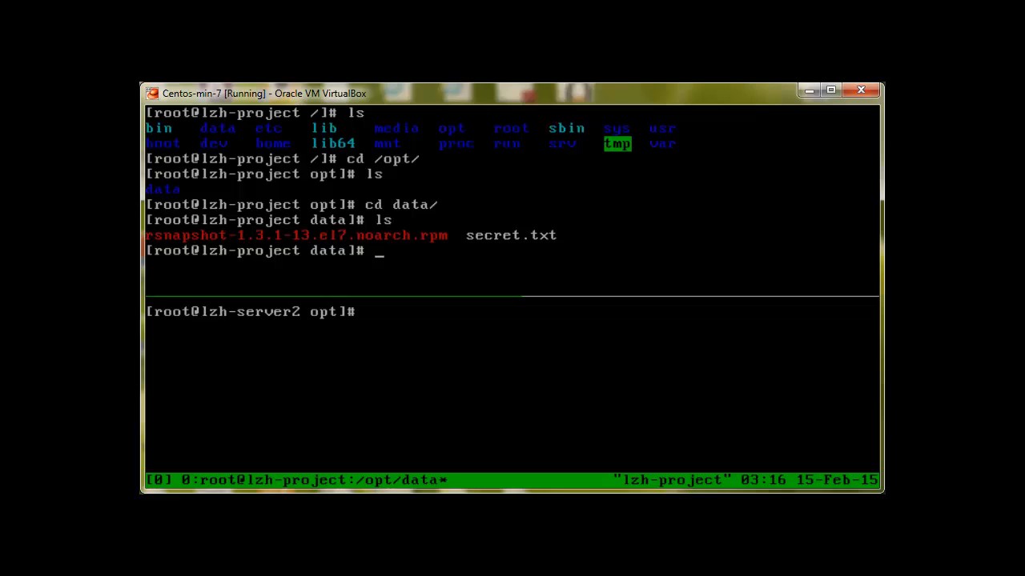
text(cd)
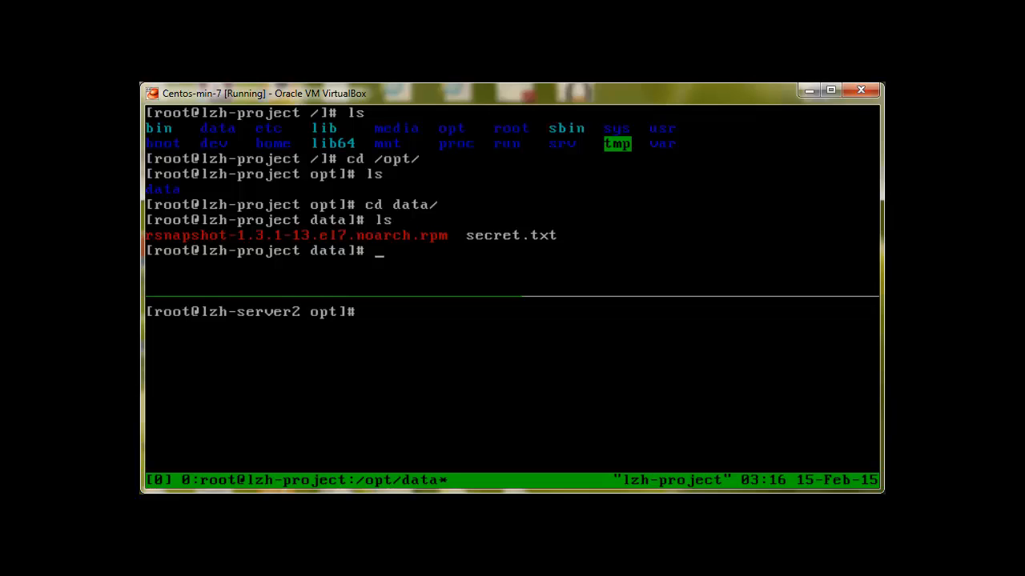
text(ls)
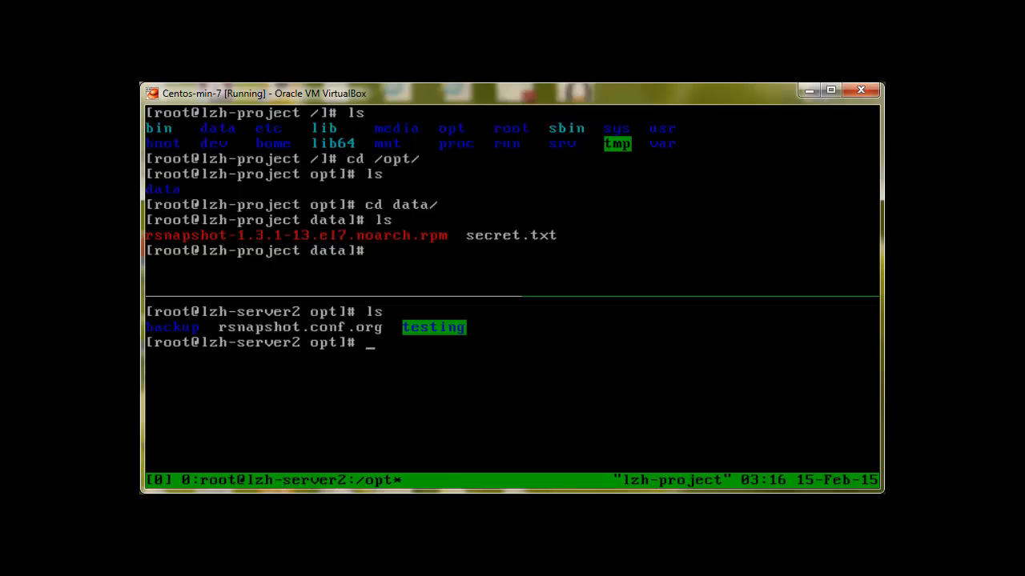
- Create and enter an empty /opt/data-backup folder on lzh-server2, and clear the project pane
text(mk)
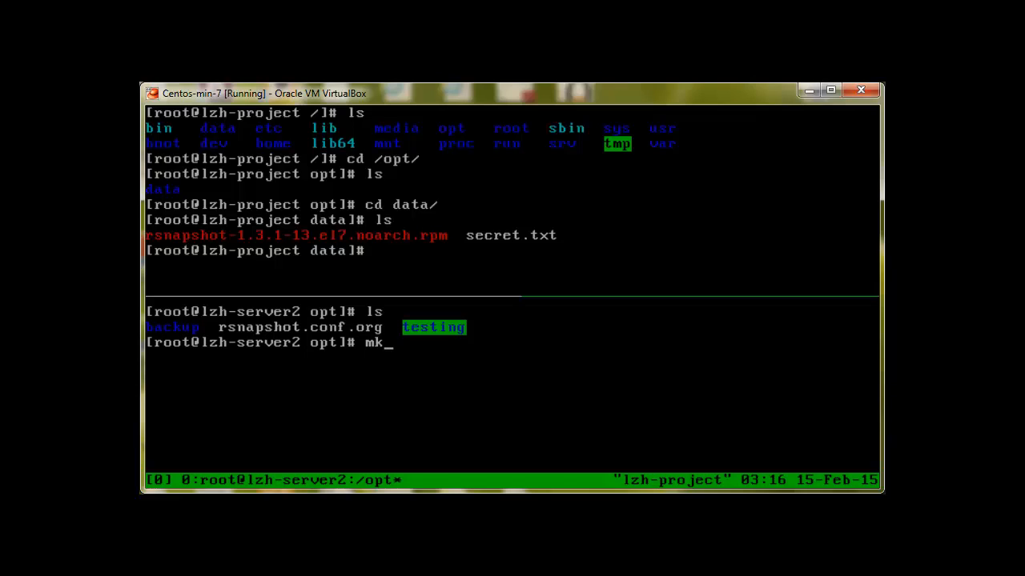
text(dir data)
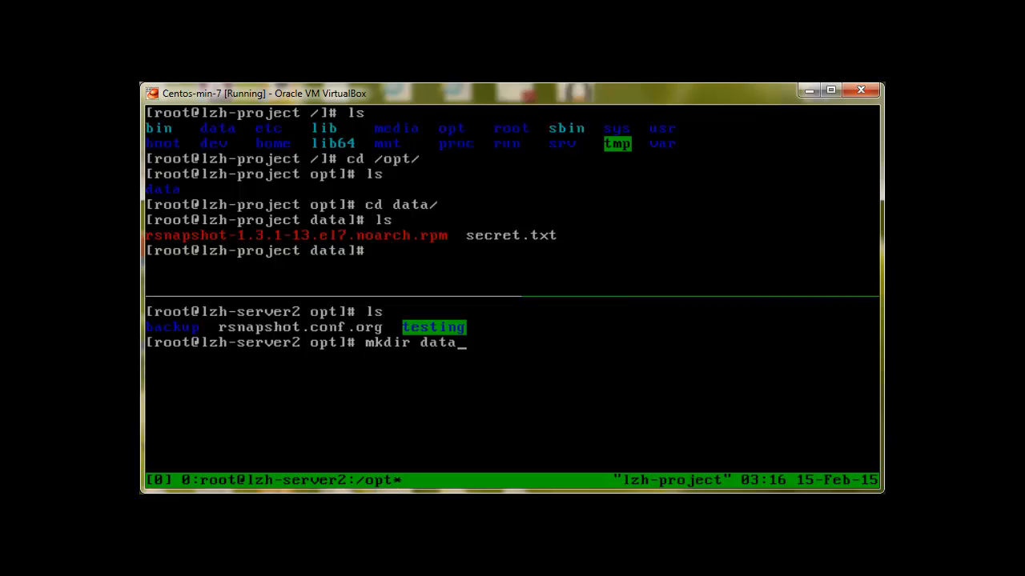
text(-)
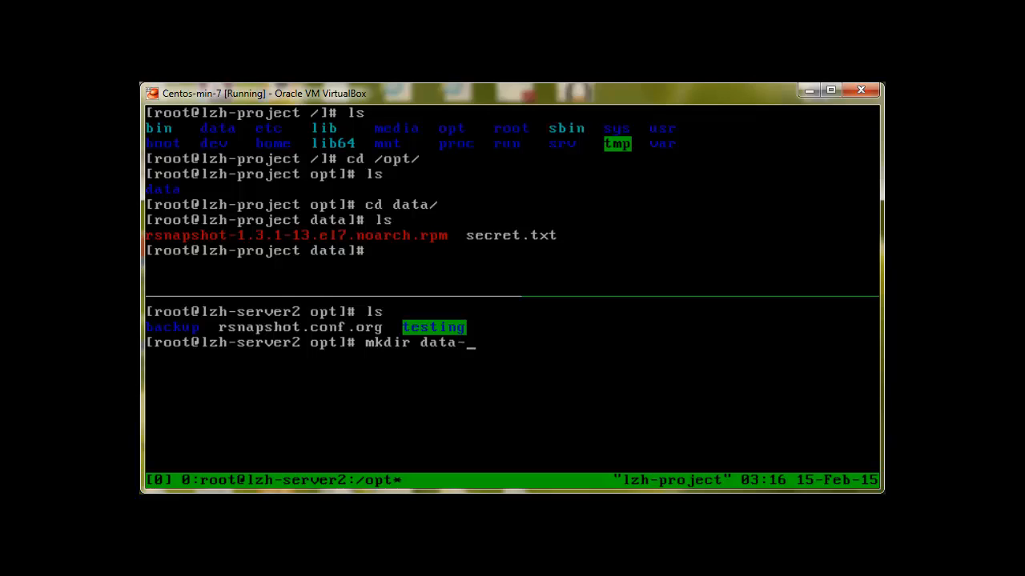
text(back)
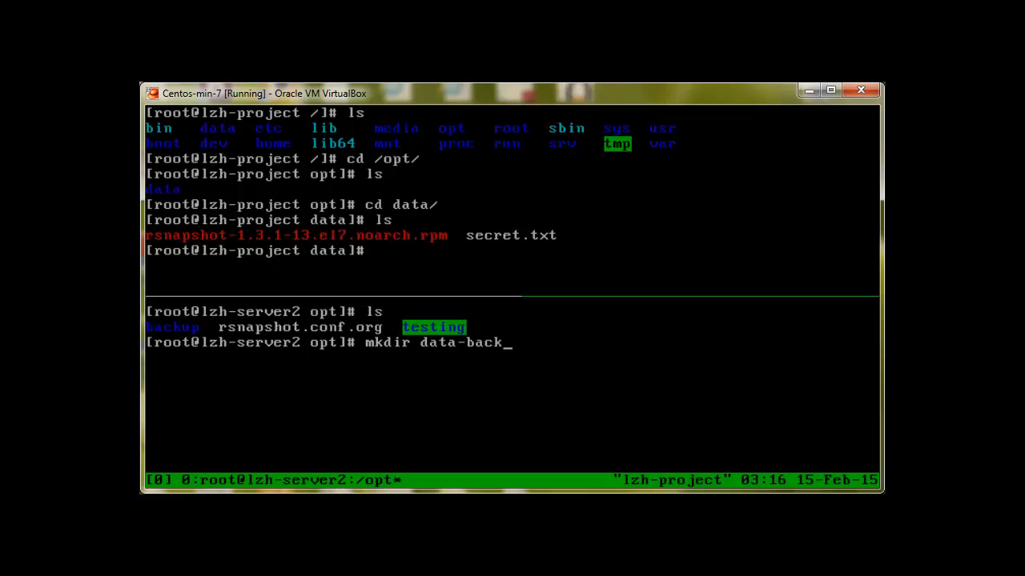
text(up)
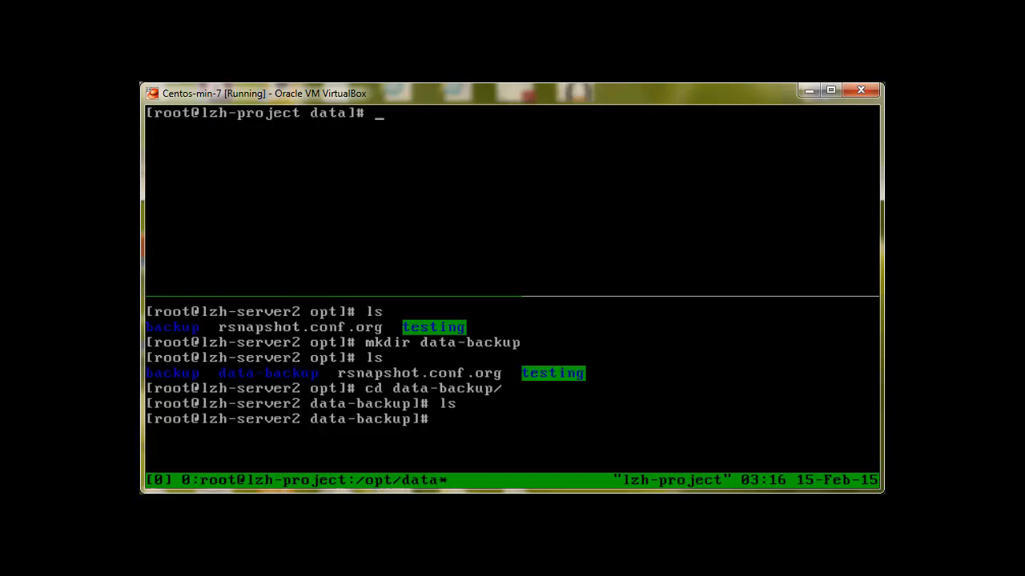
text(ry)
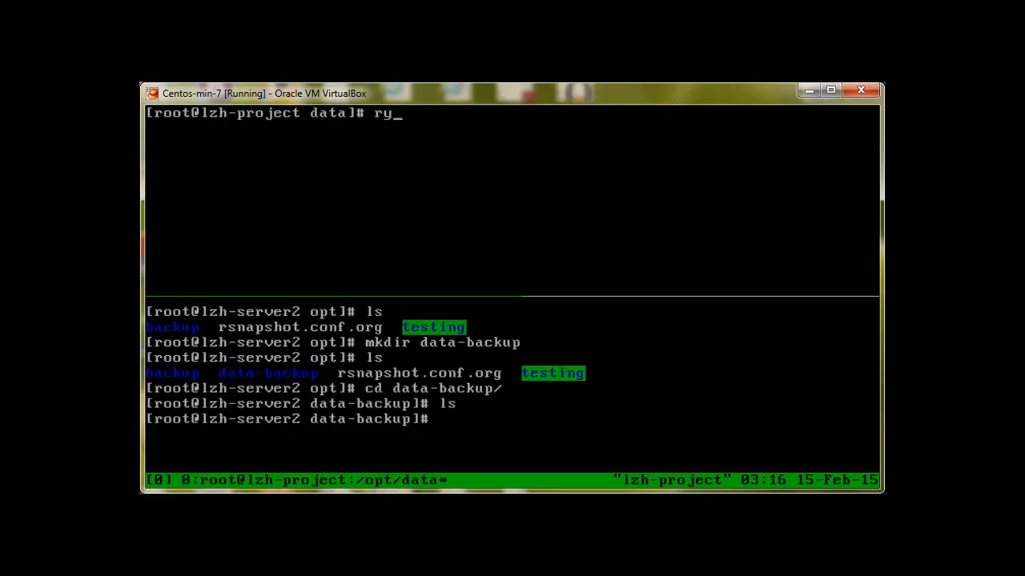
text(sync)
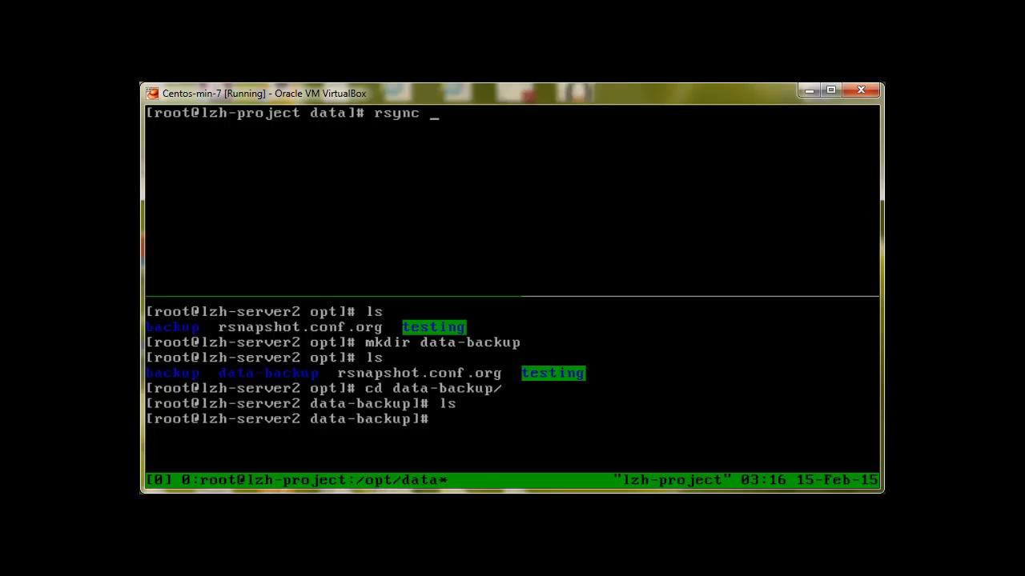
text(options)
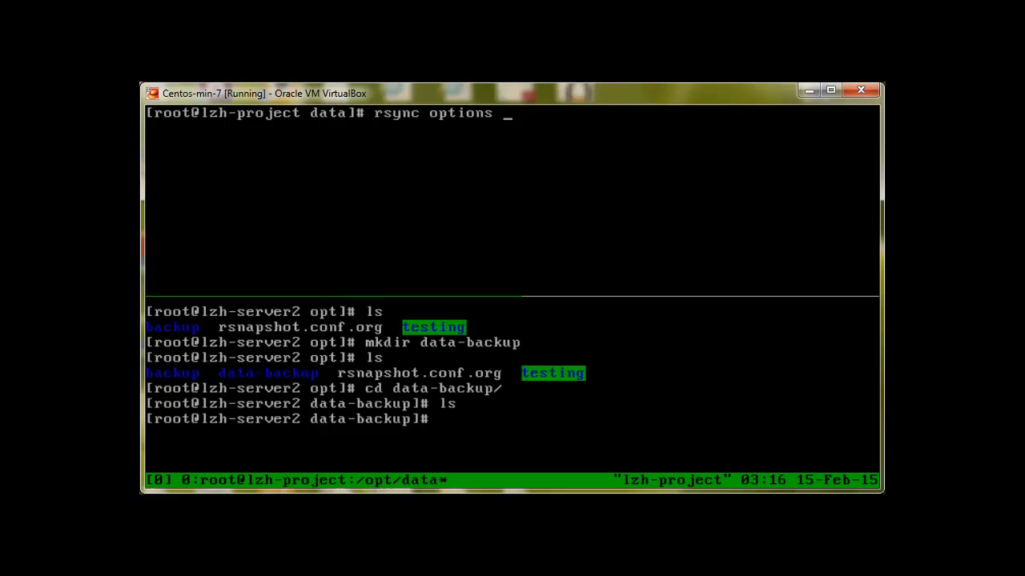
text(fol)
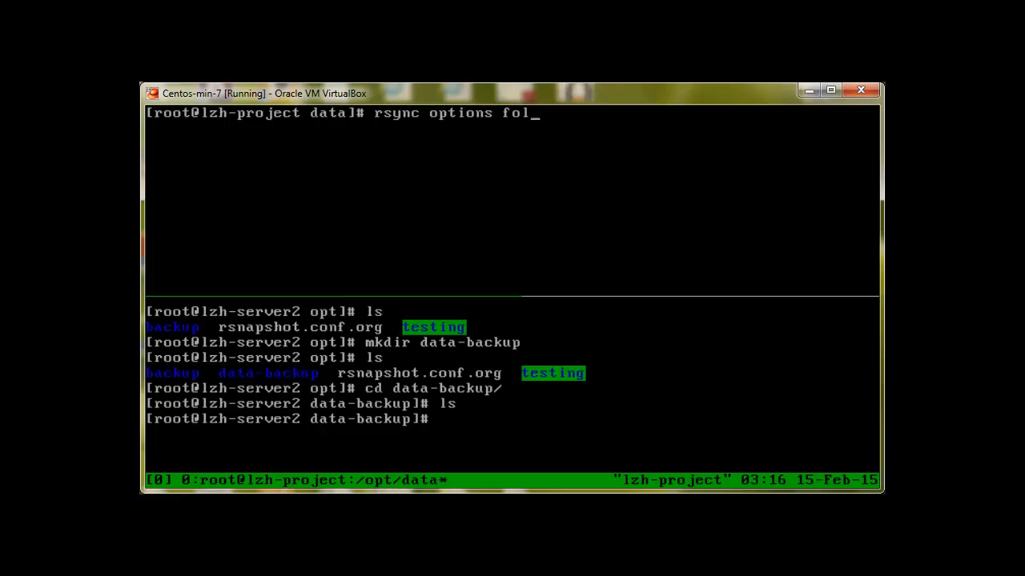
text(derto co)
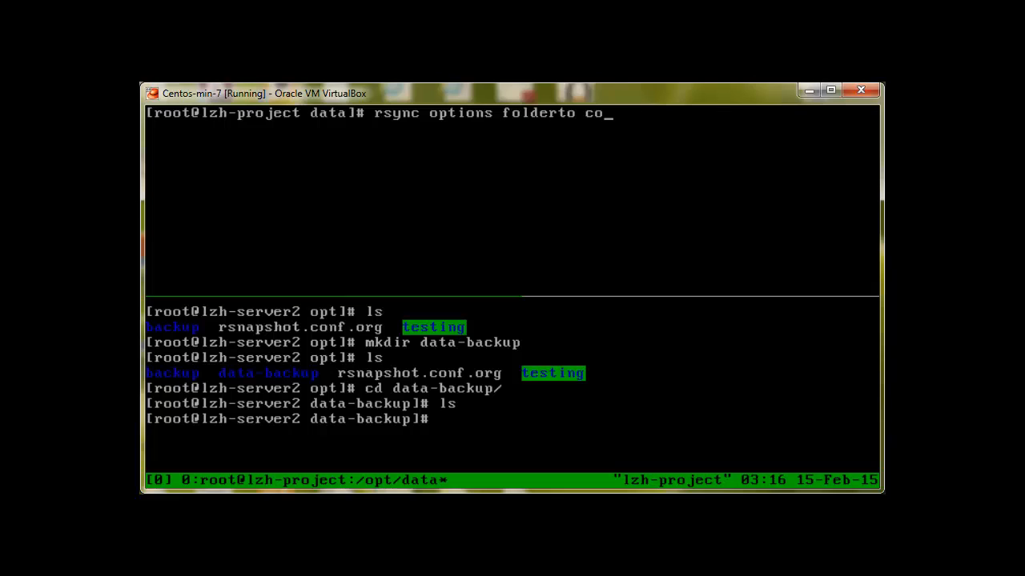
text(py)
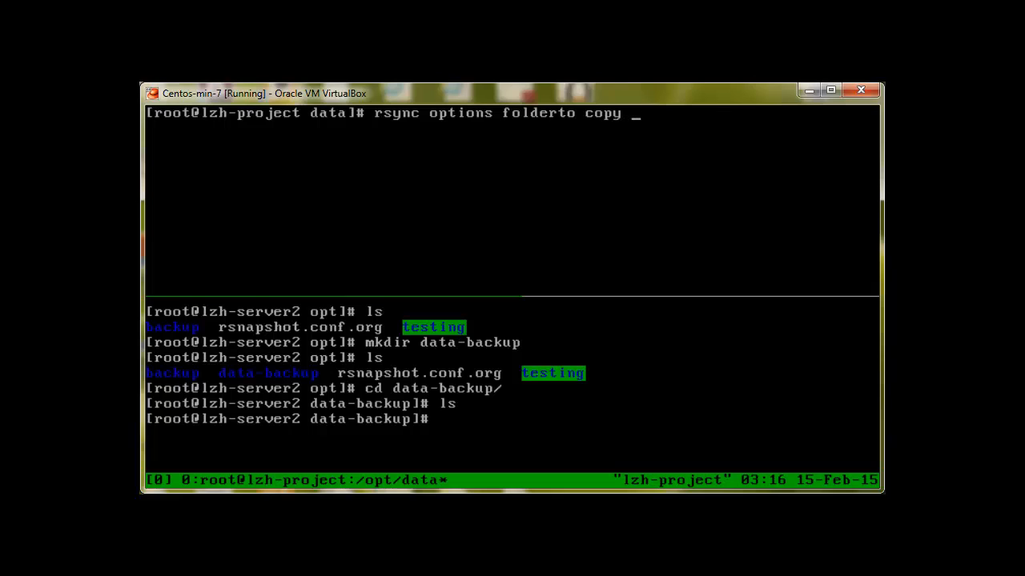
text(server)
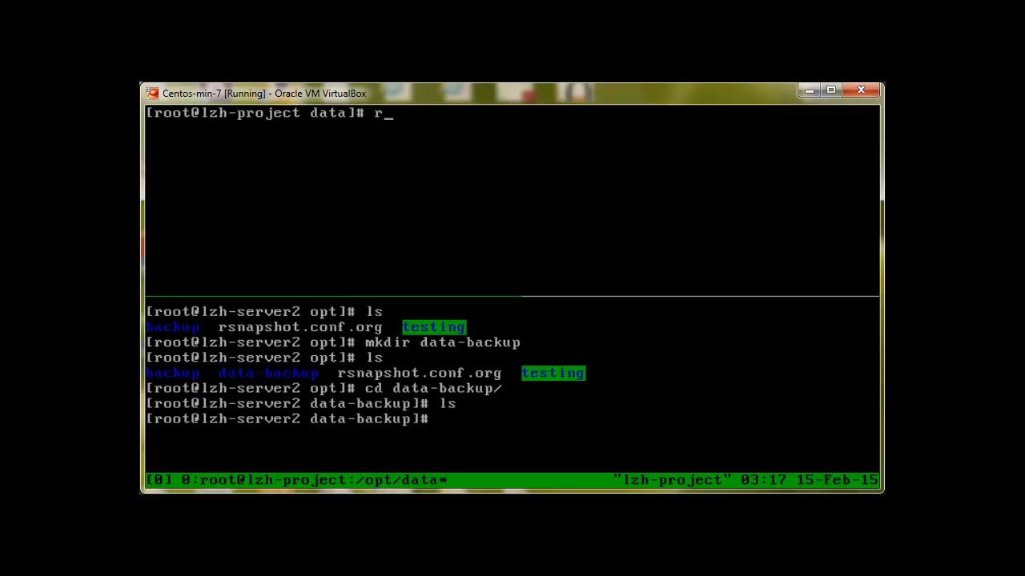
text(sy)
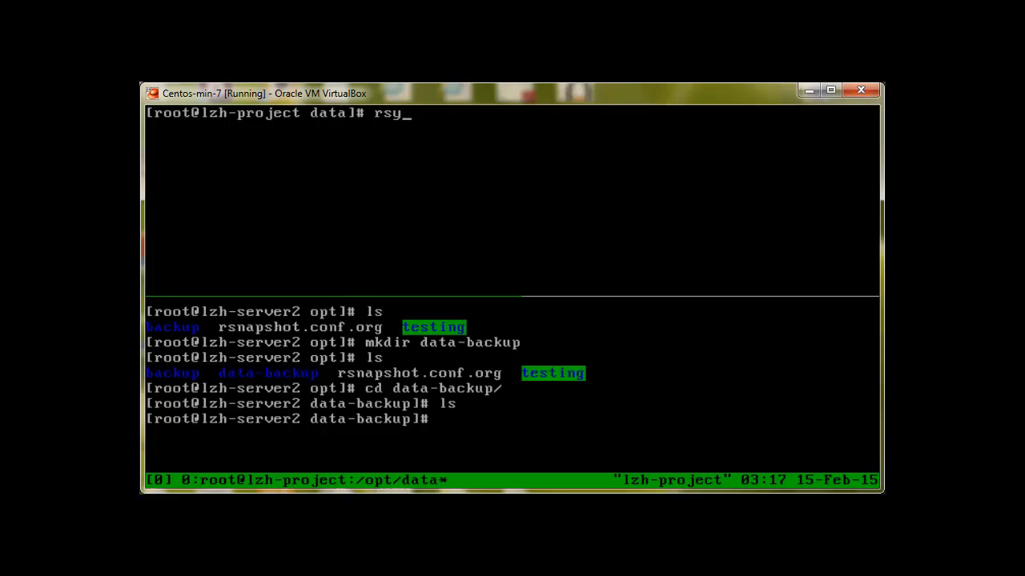
text(nc --h)
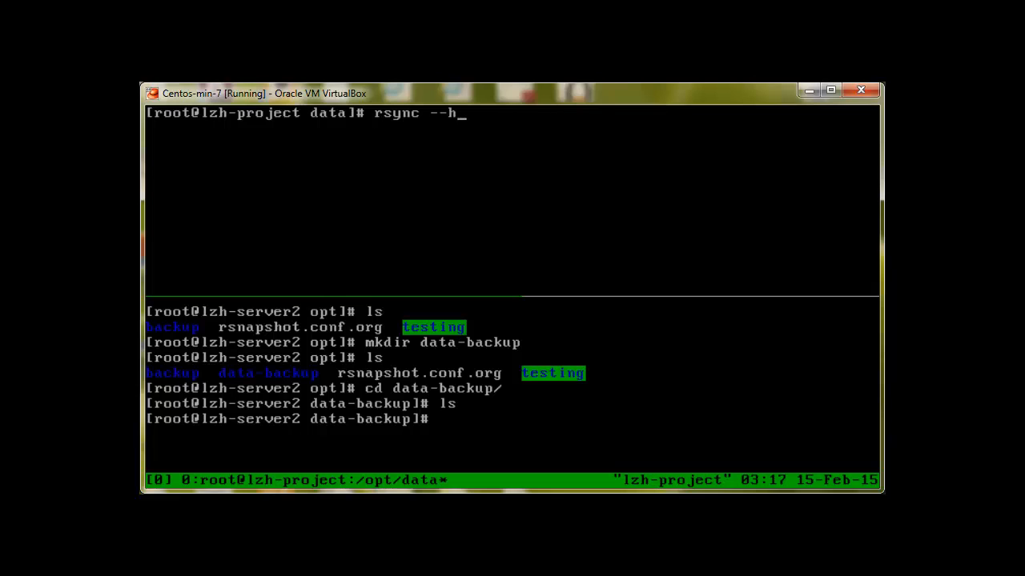
text(elp | l)
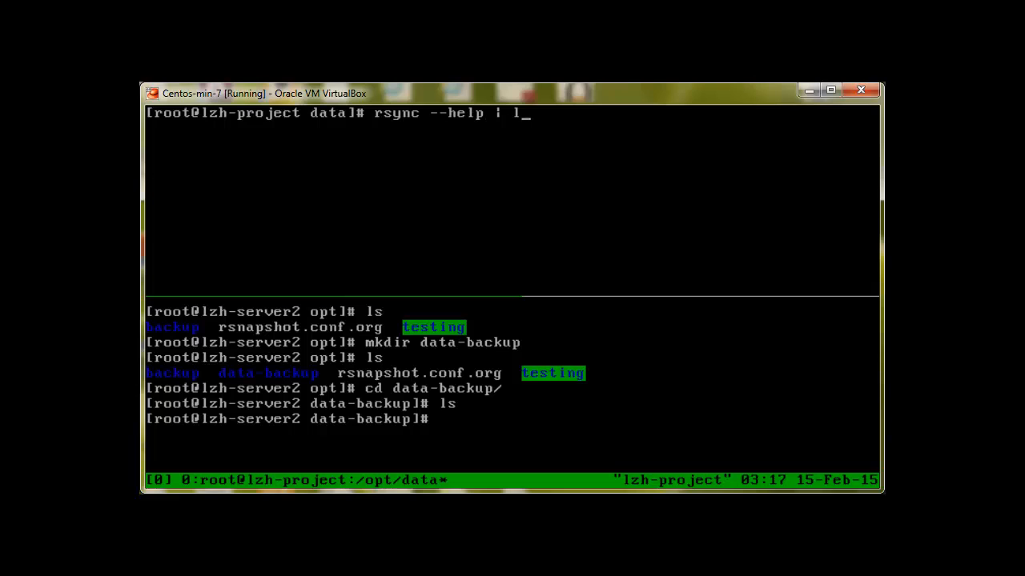
key(Return)
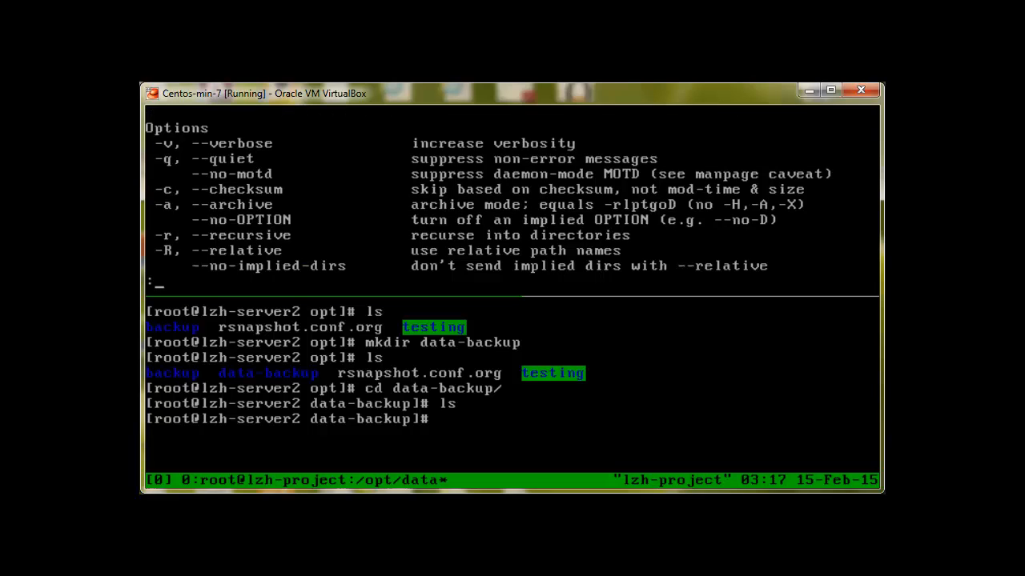
scroll(down, 3)
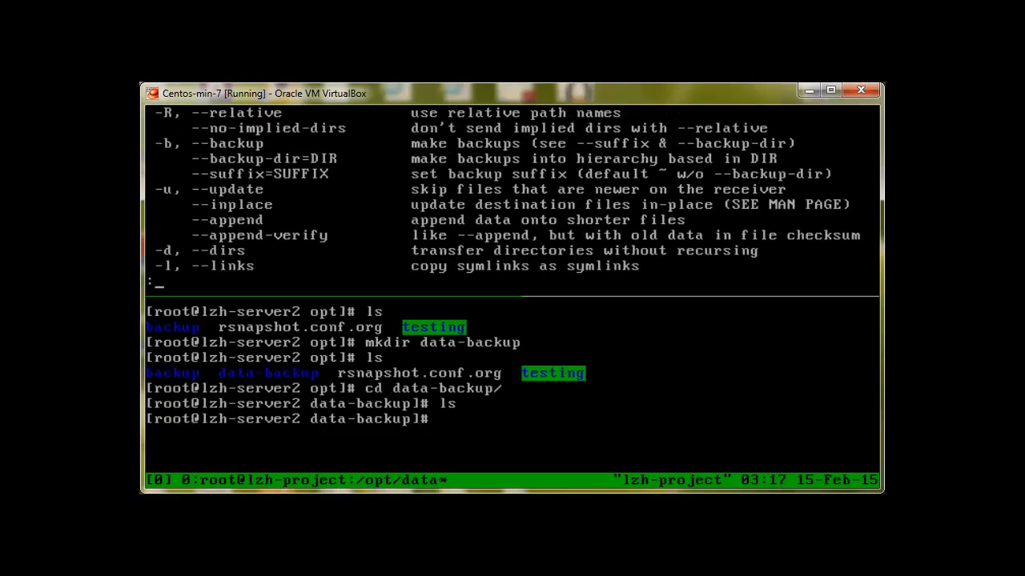
scroll(down, 3)
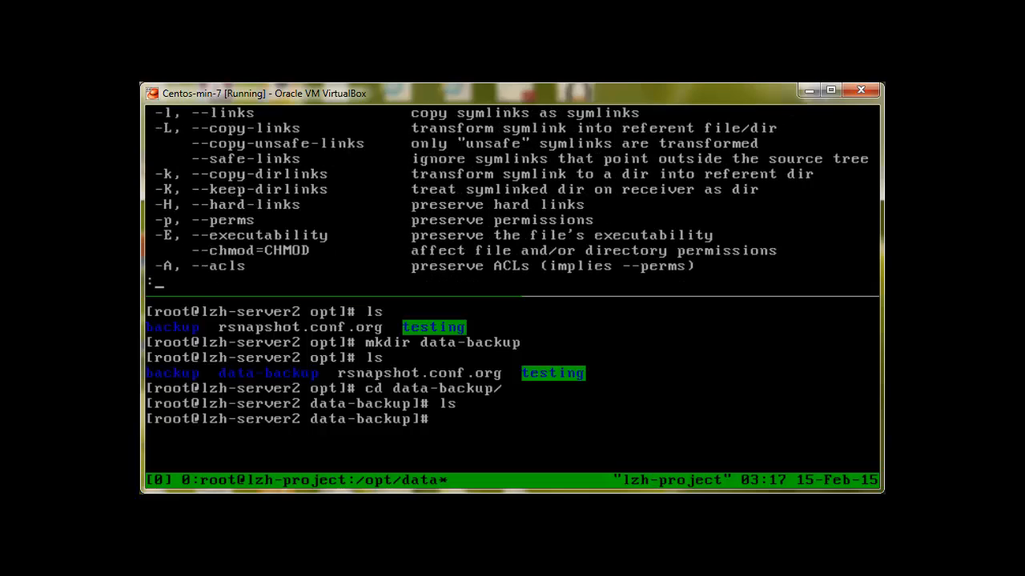
scroll(down, 3)
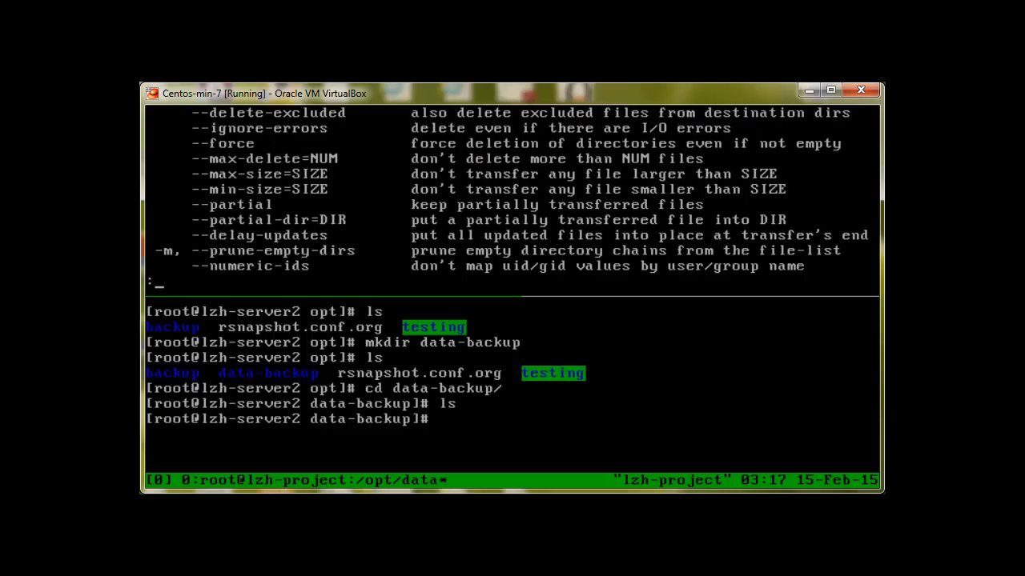
scroll(down, 3)
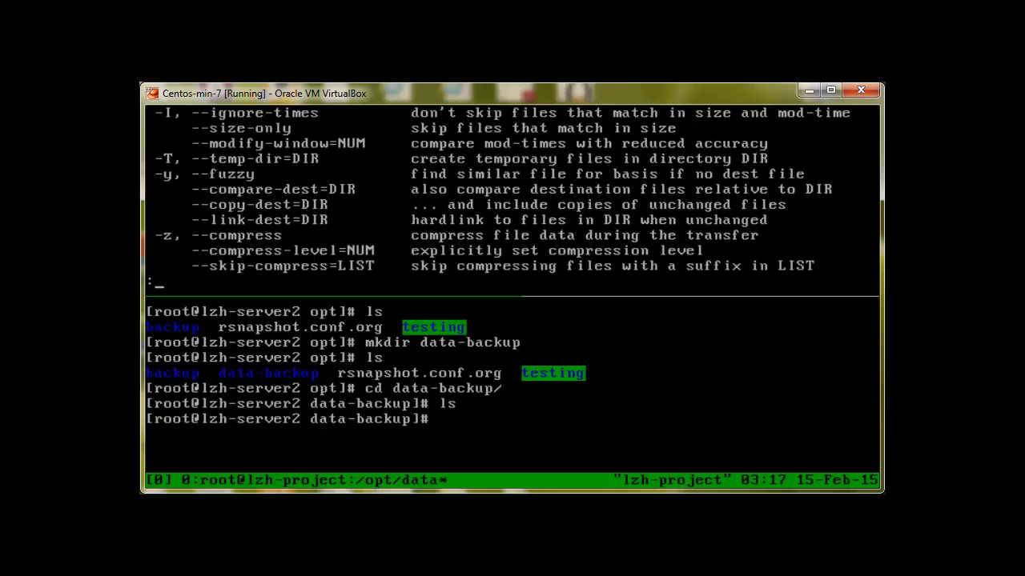
key(q)
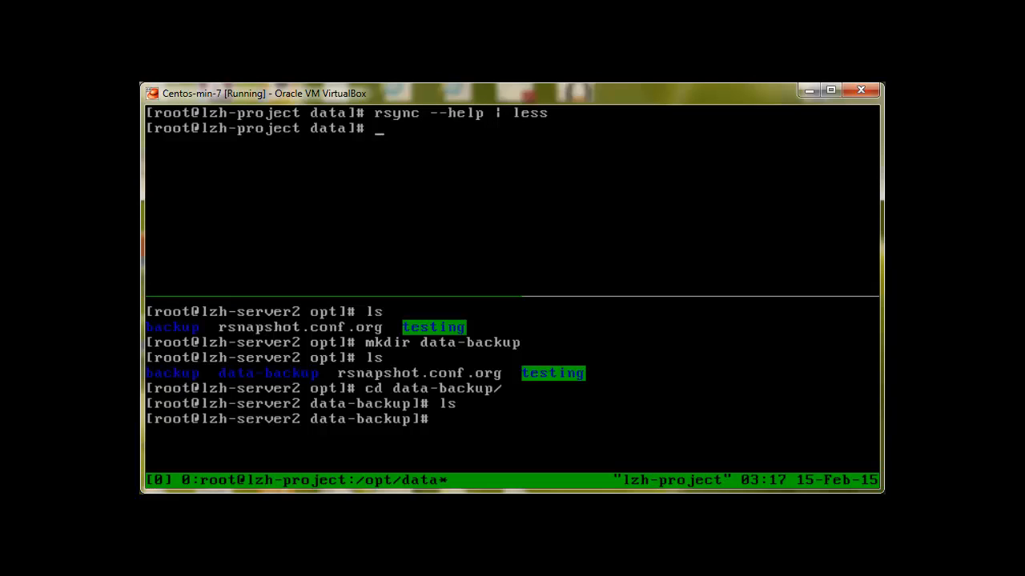
text(rsy)
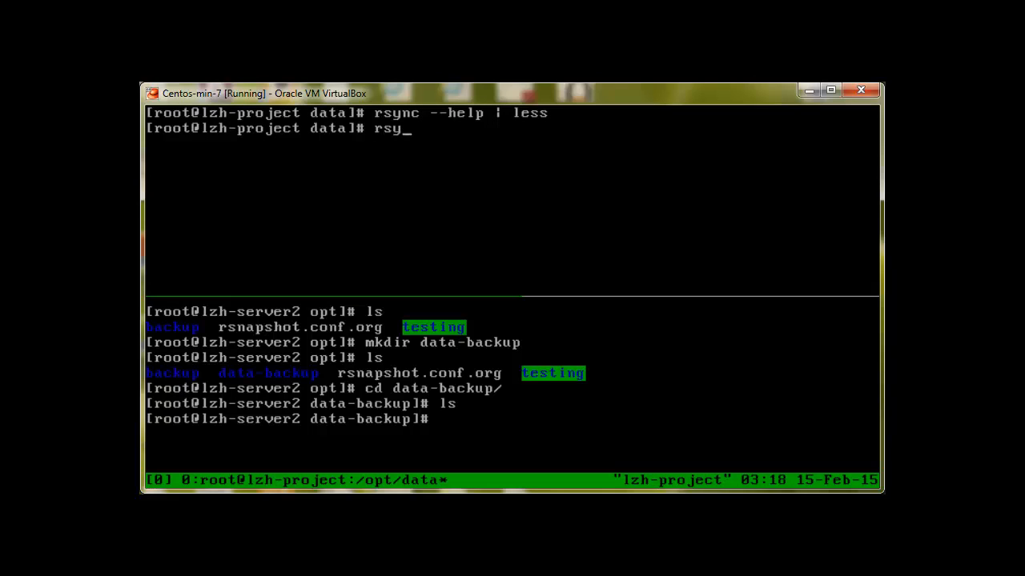
text(nc)
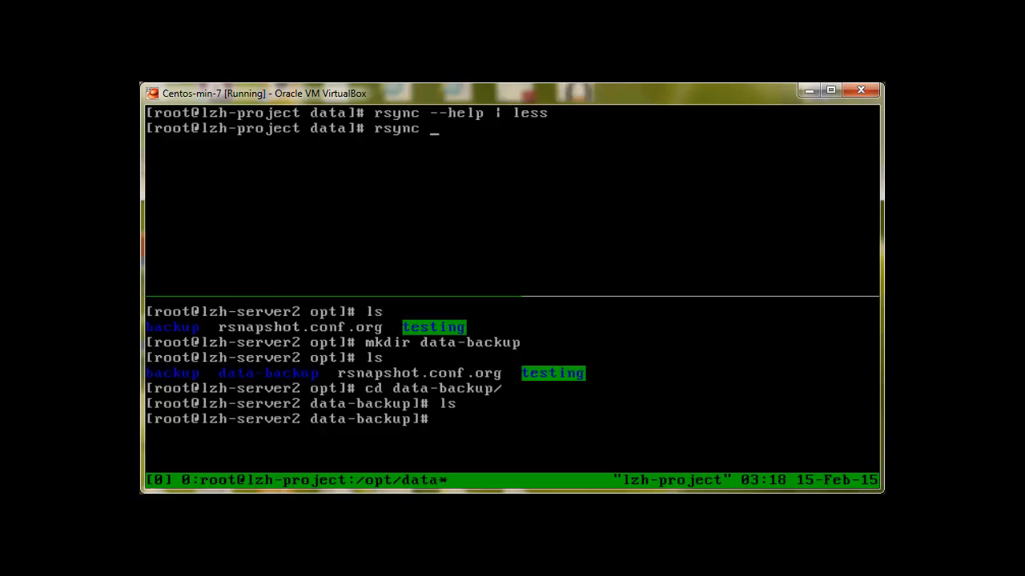
text(-avz)
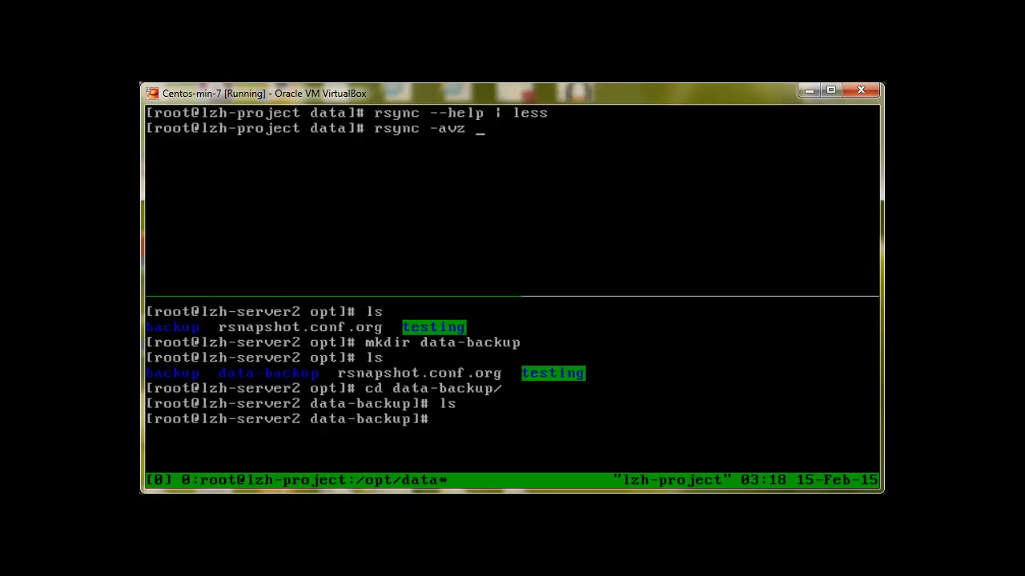
text(/opt/data/)
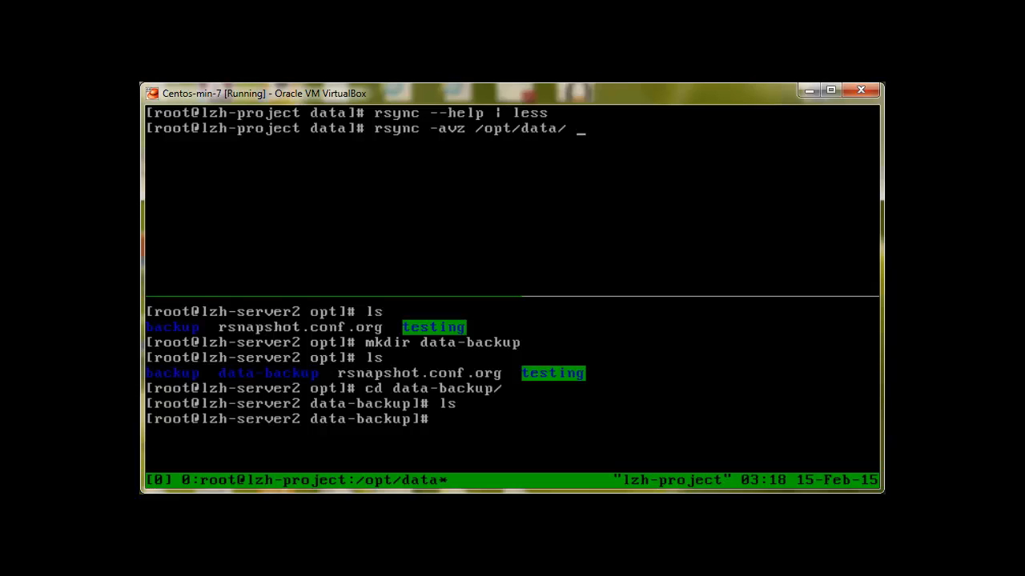
text(root@)
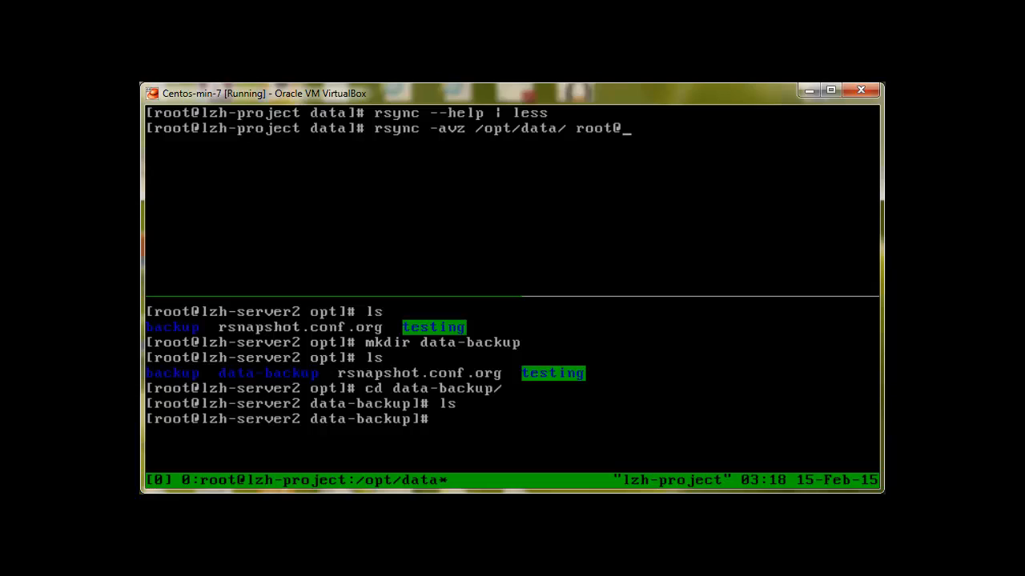
text(192.168.)
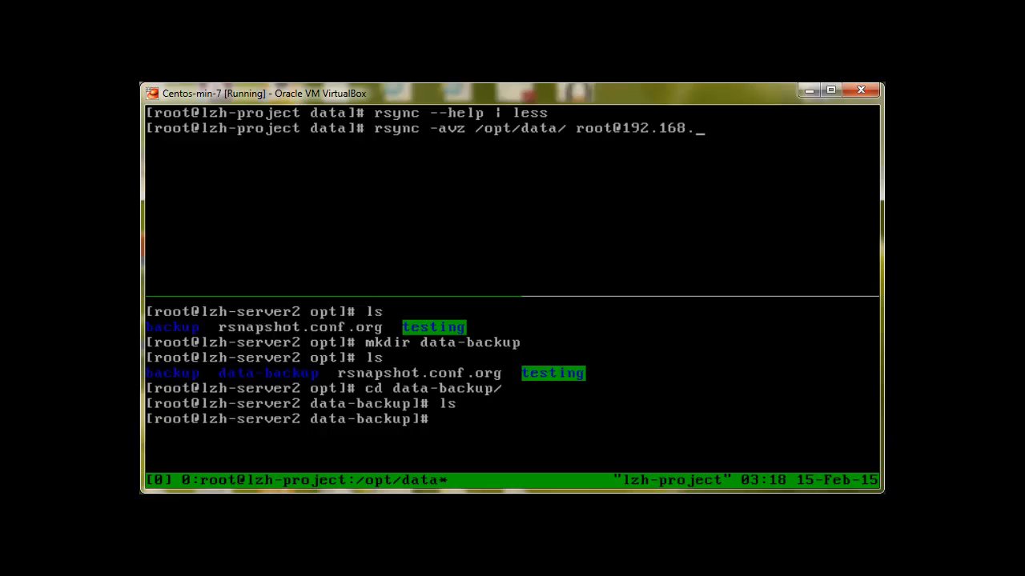
text(1.245:/)
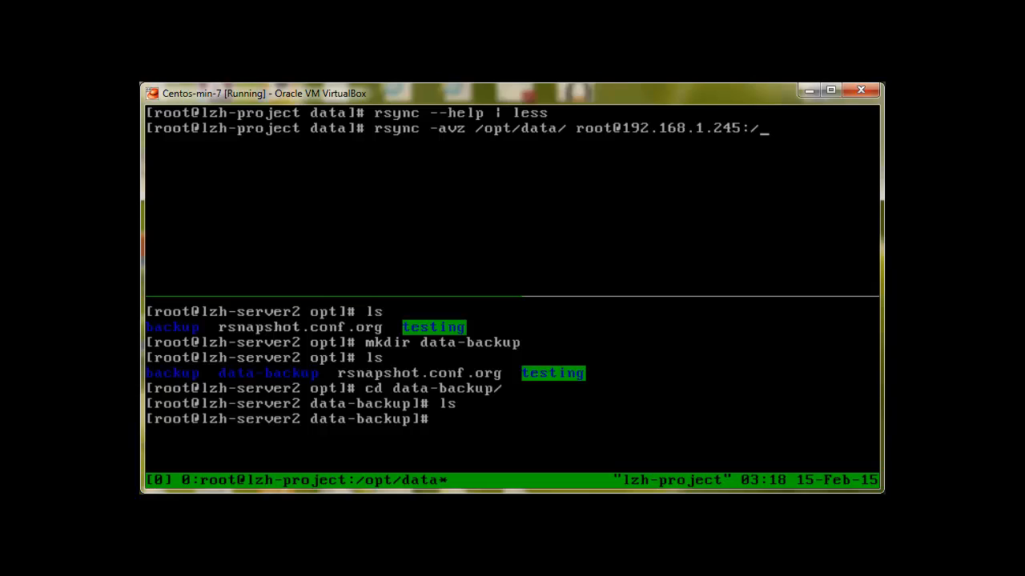
text(opt/)
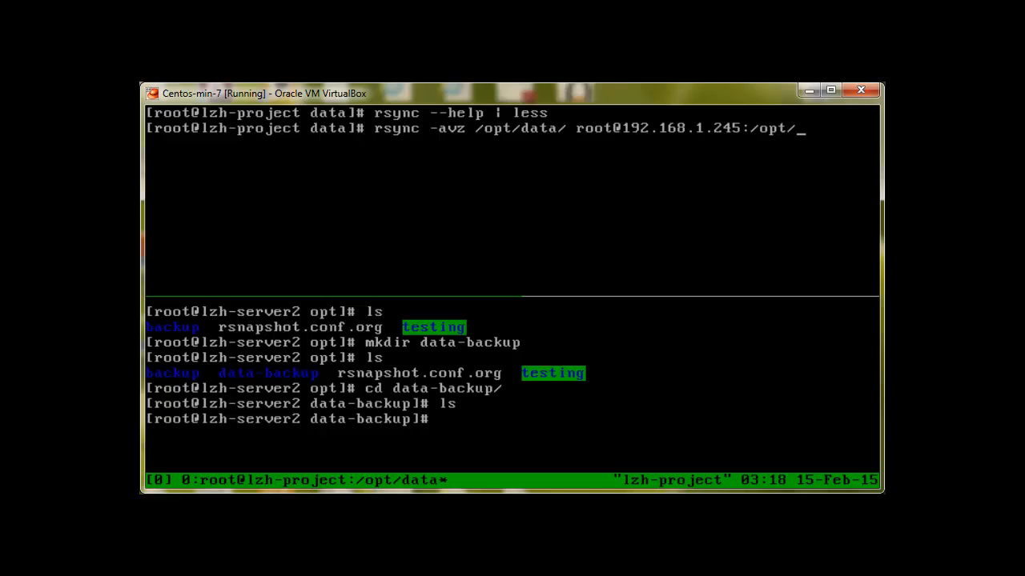
text(bac)
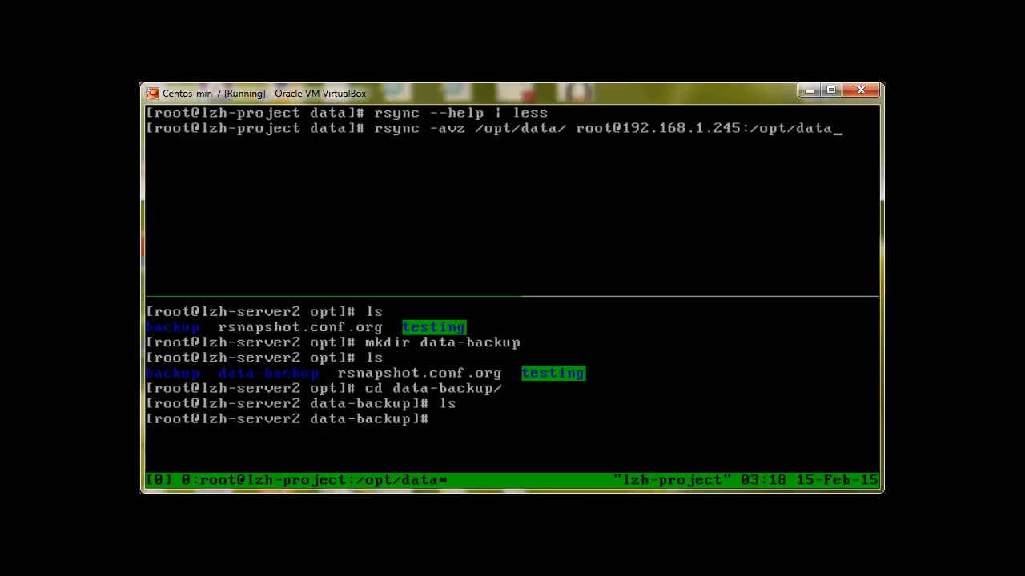
text(-backup)
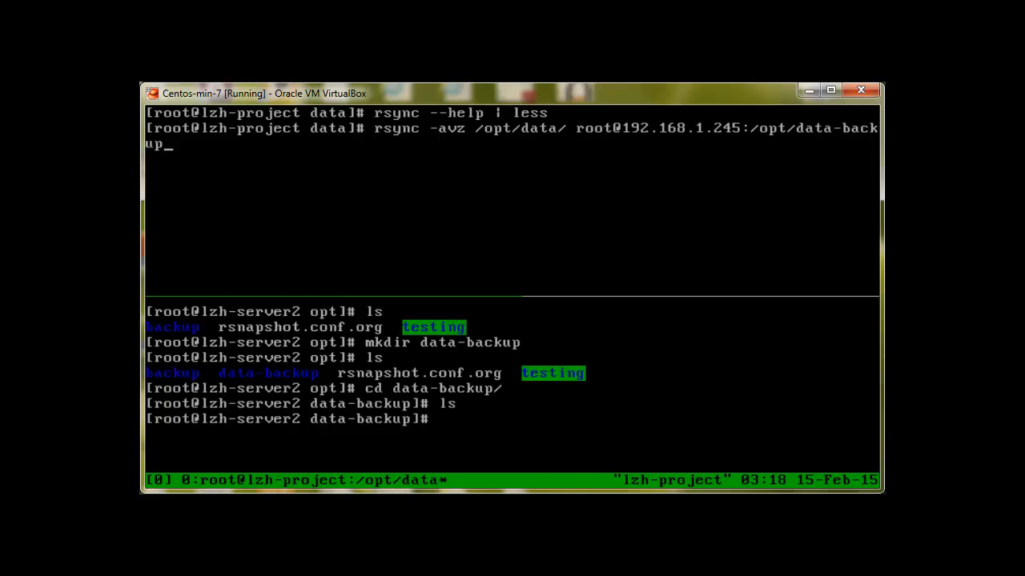
key(Return)
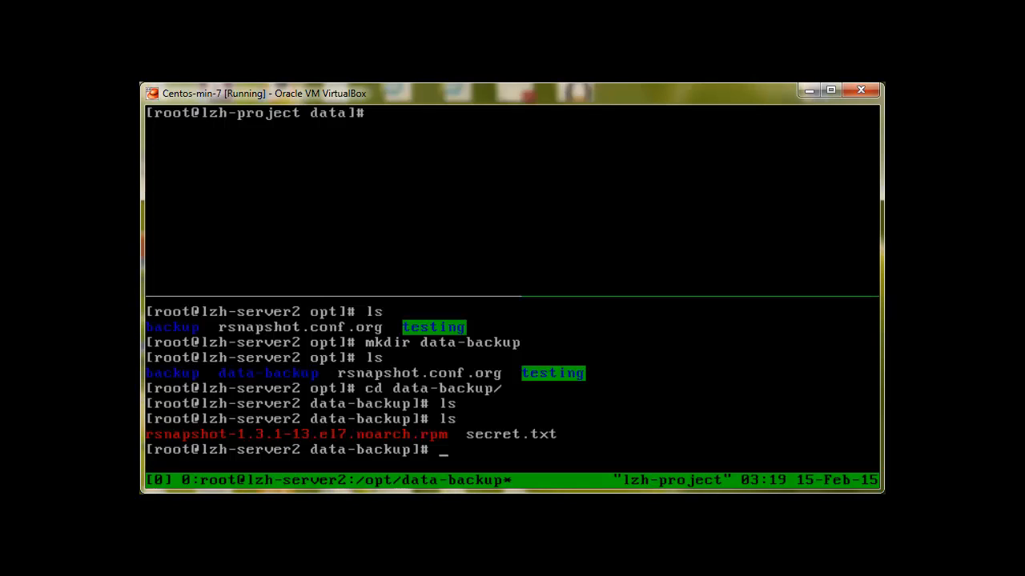
mouse_move(690, 430)
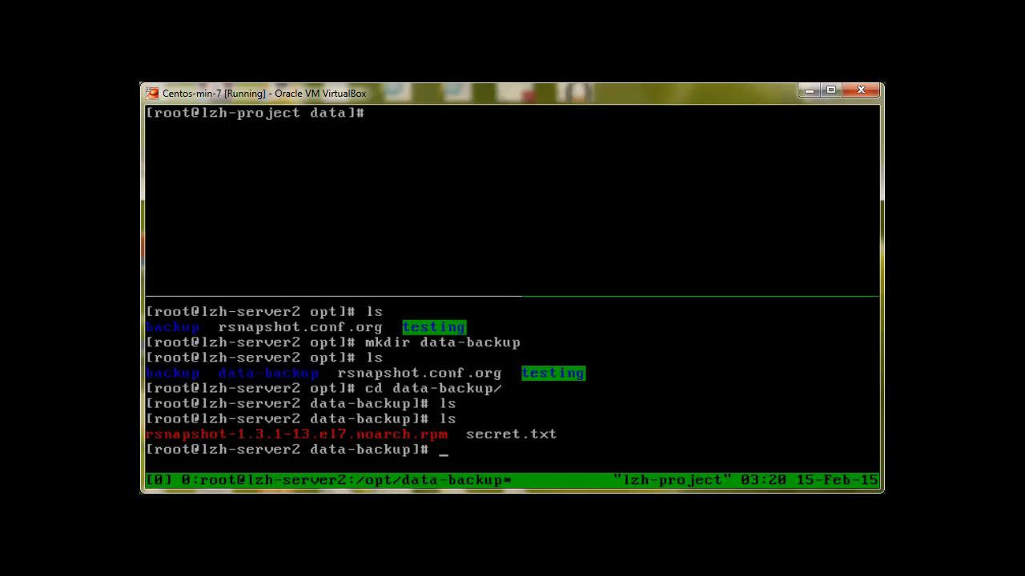
- Create sometext.txt in server2's data-backup and compare with project's two-file /opt/data listing
key(Return)
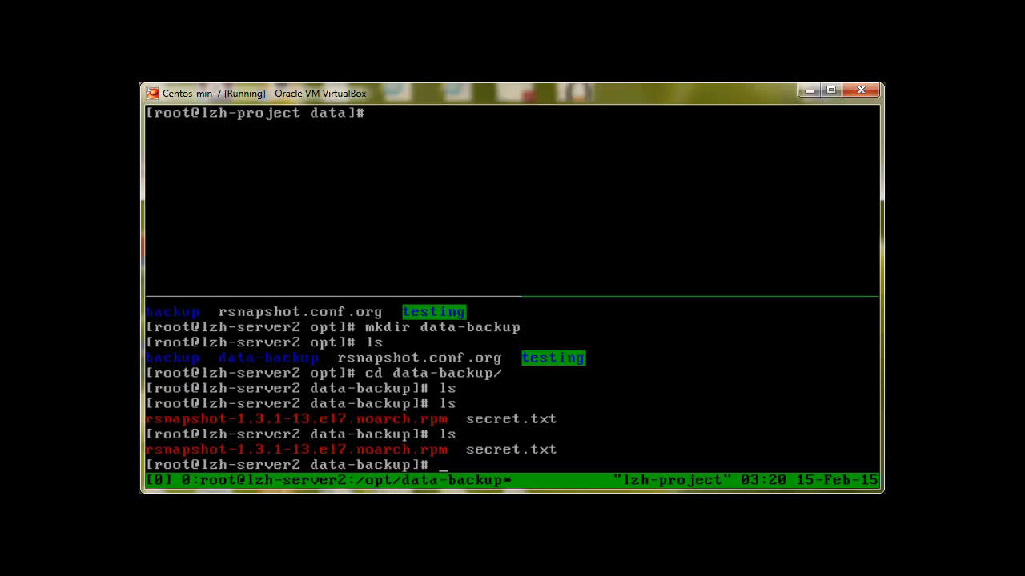
text(touch)
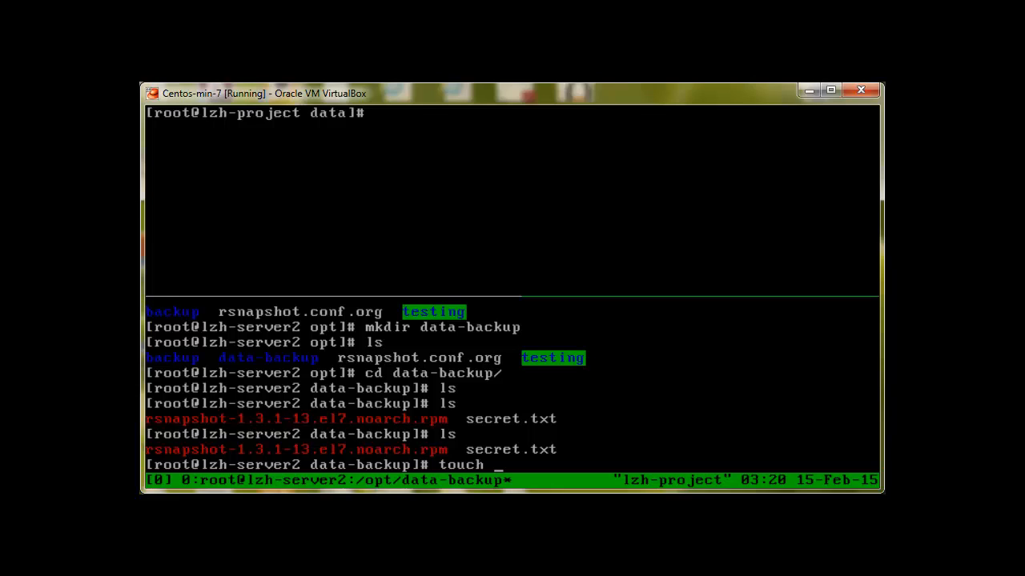
text(somet)
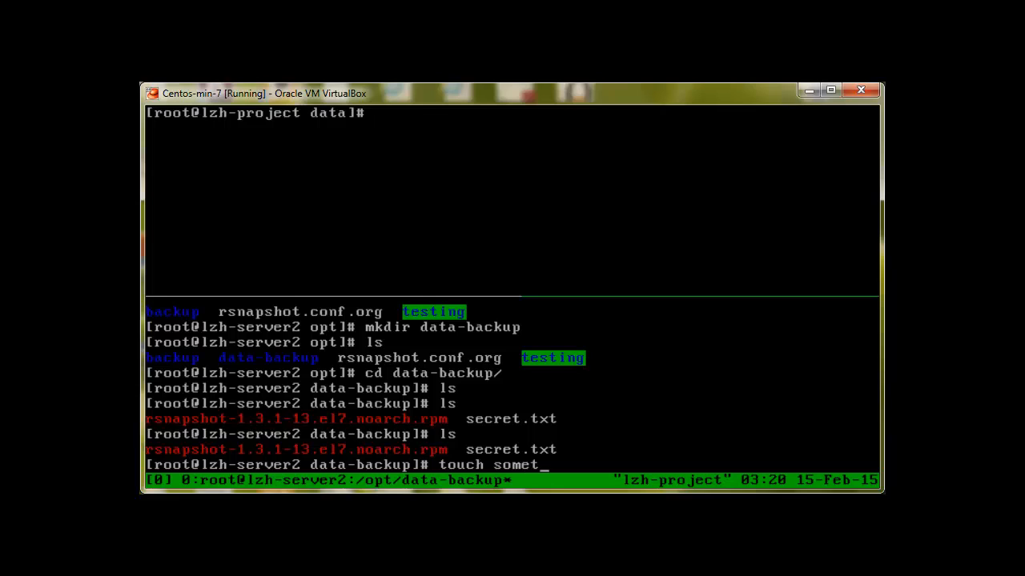
text(ext.txt)
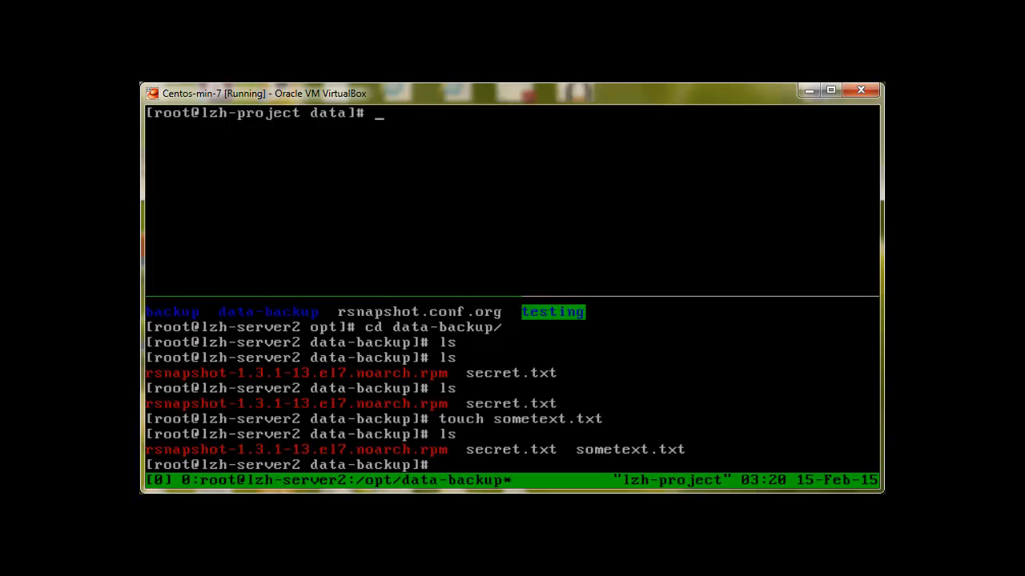
text(ls)
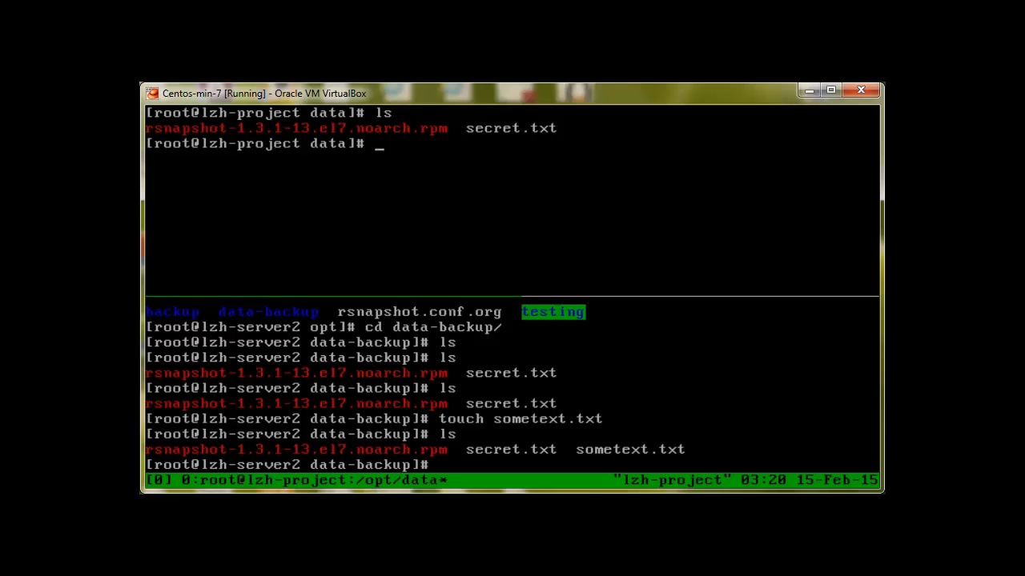
- Mirror /opt/data/ to server2's data-backup with rsync -avz --delete, removing sometext.txt, and verify
text(rsync -avz /opt/data/ root@192.168.1.245:/opt/data-backup)
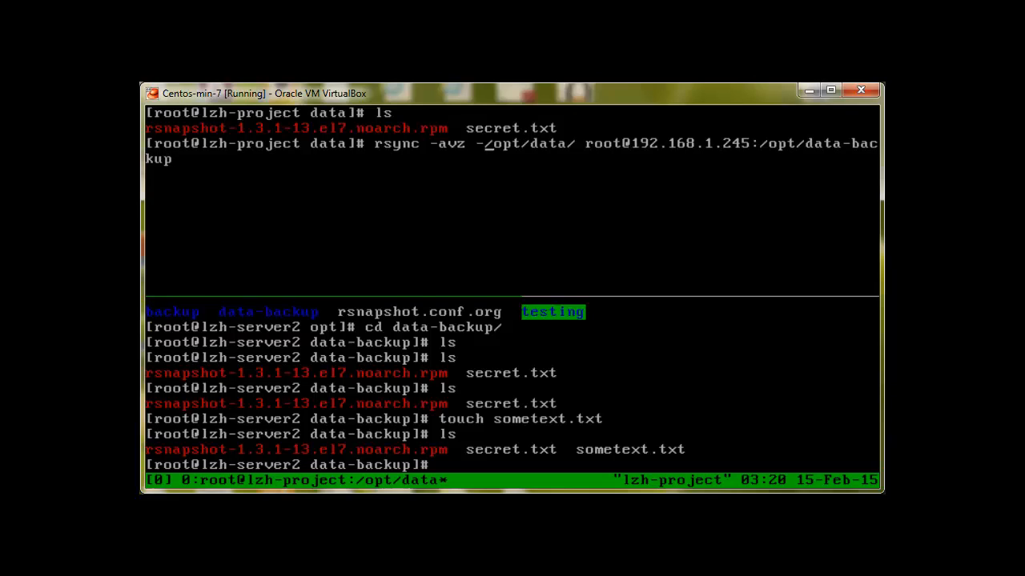
text(--delete)
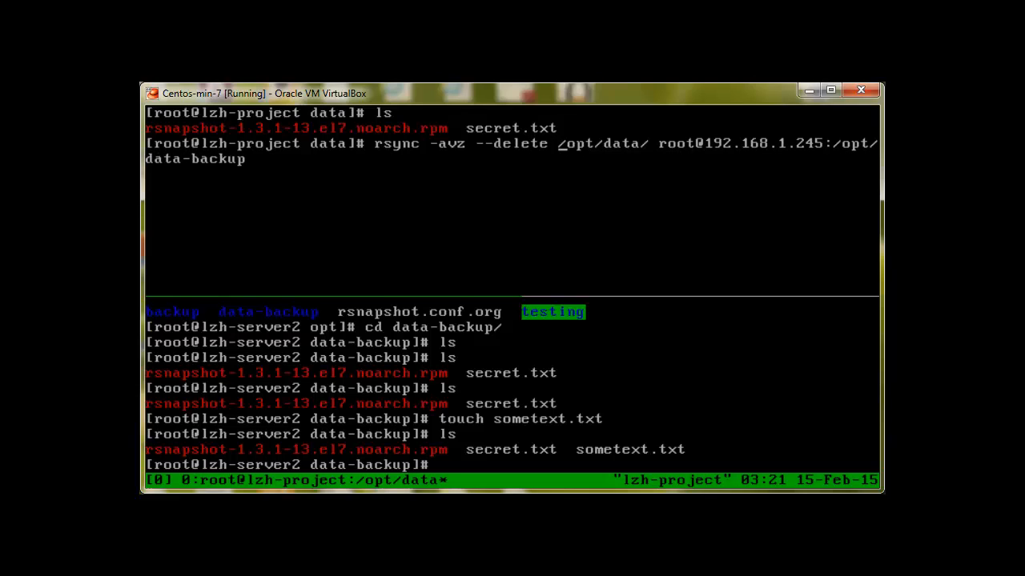
mouse_move(634, 256)
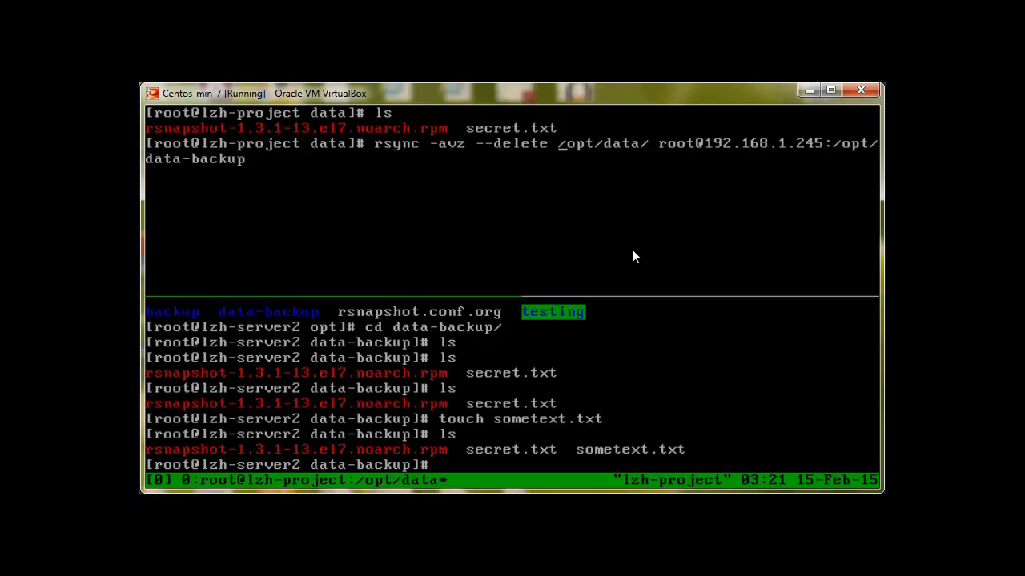
key(Return)
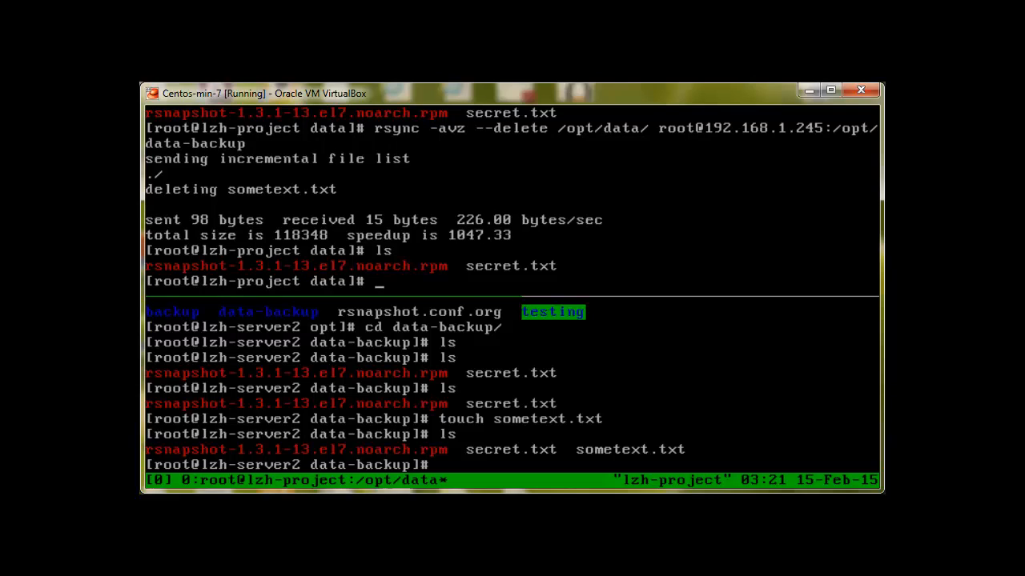
text(cl)
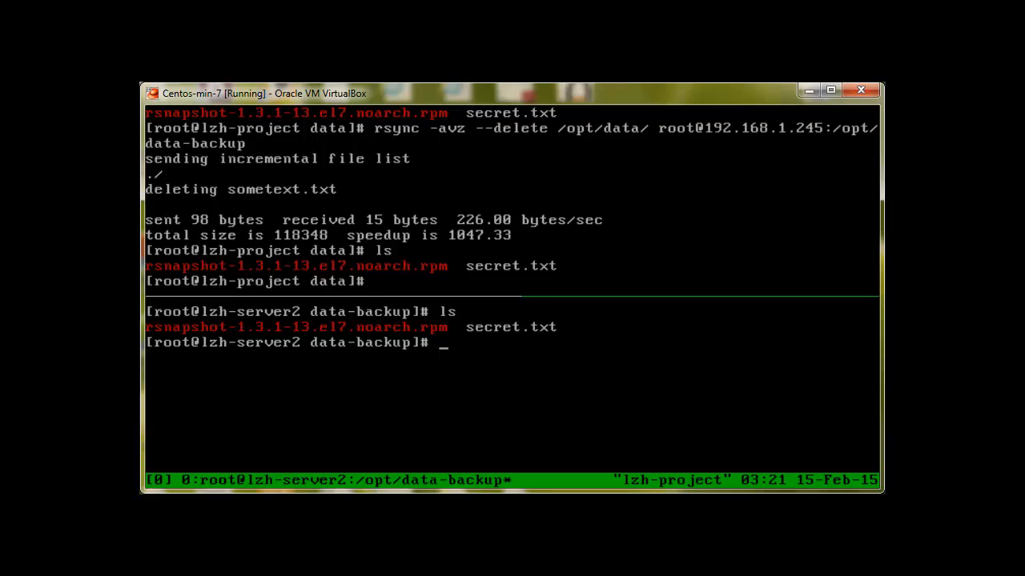
mouse_move(795, 451)
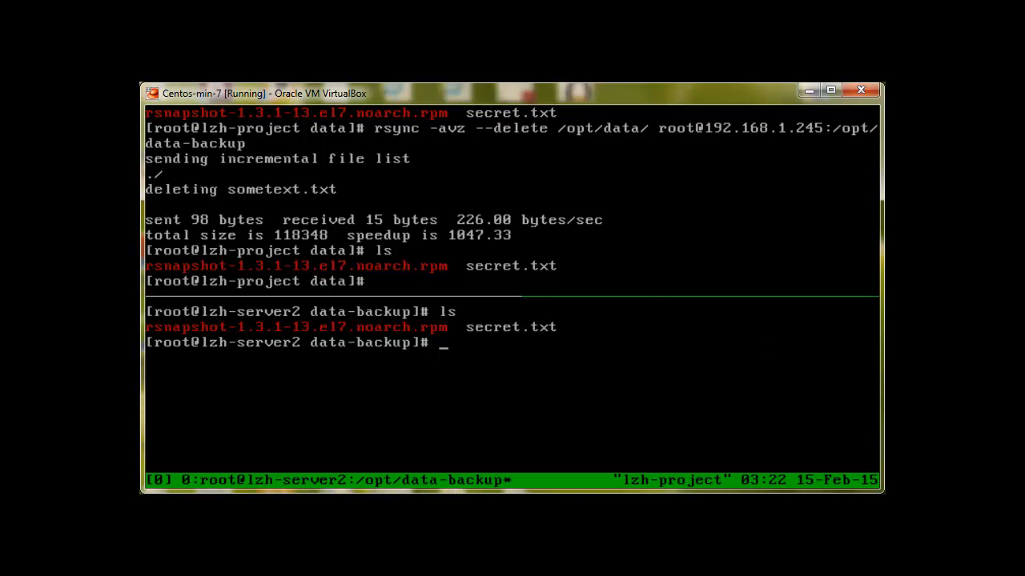
mouse_move(755, 405)
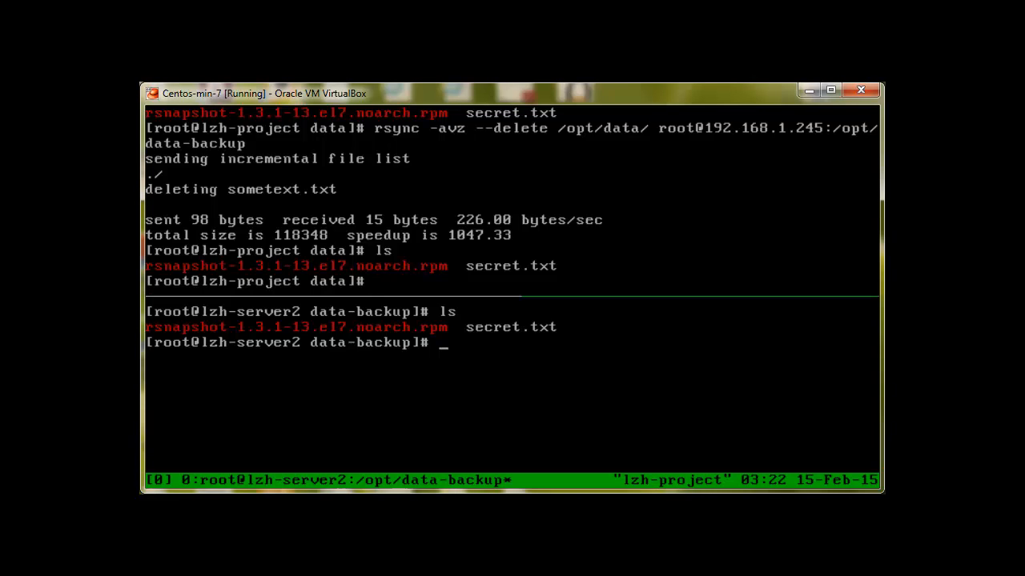
- Create an empty somesecret.txt in server2's data-backup folder and list its contents
text(c)
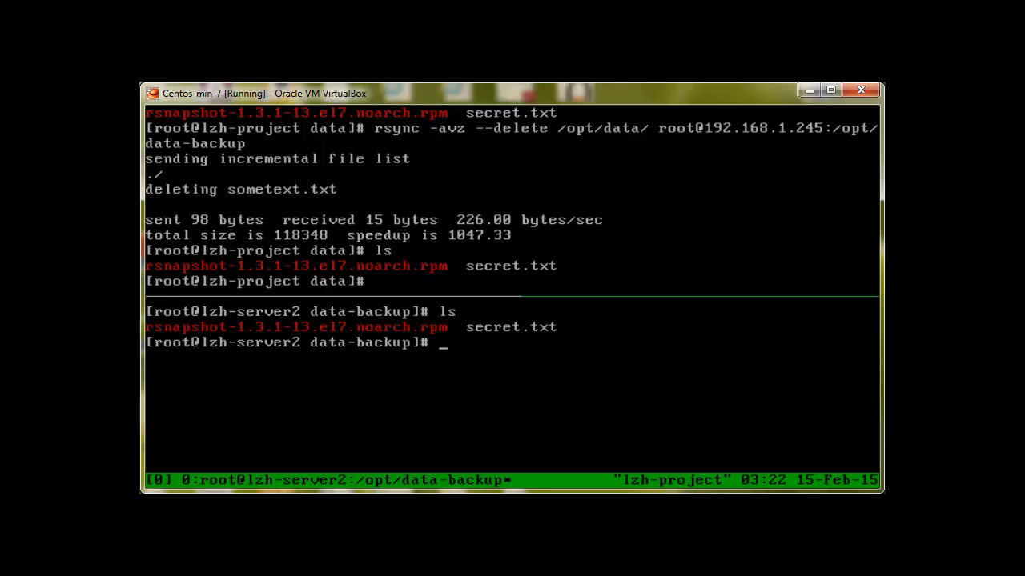
text(touch some)
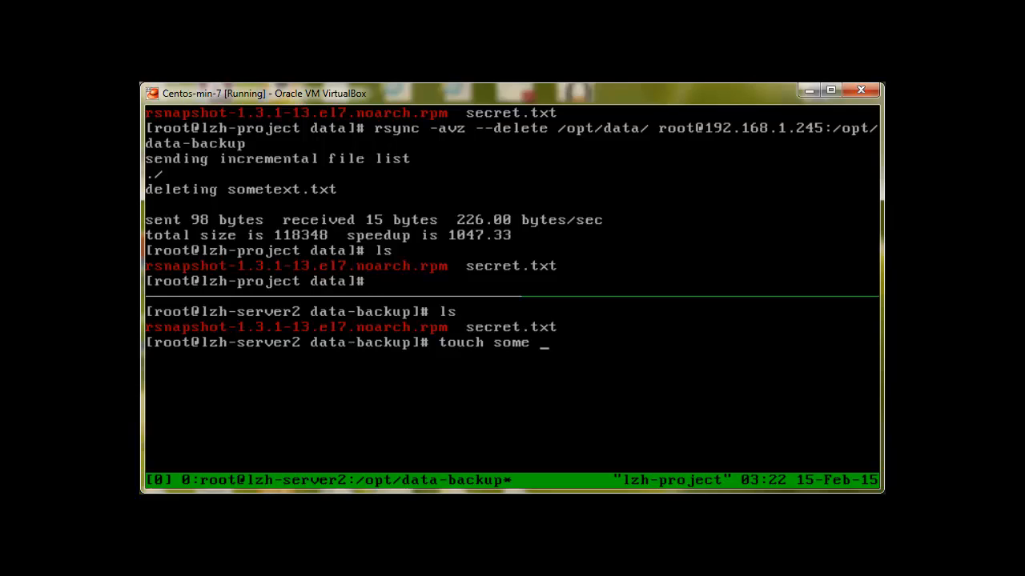
text(secret.txt)
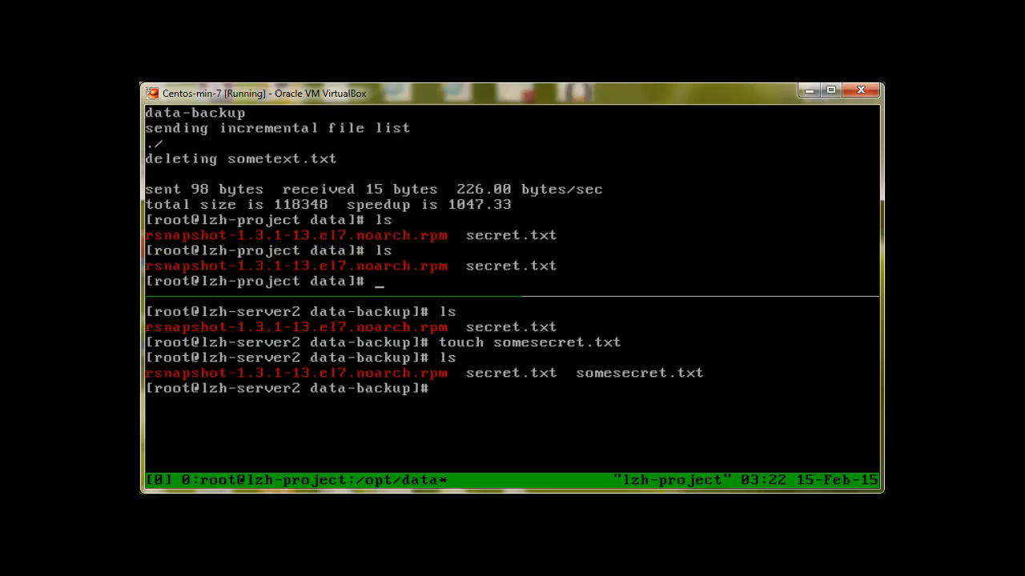
text(sy)
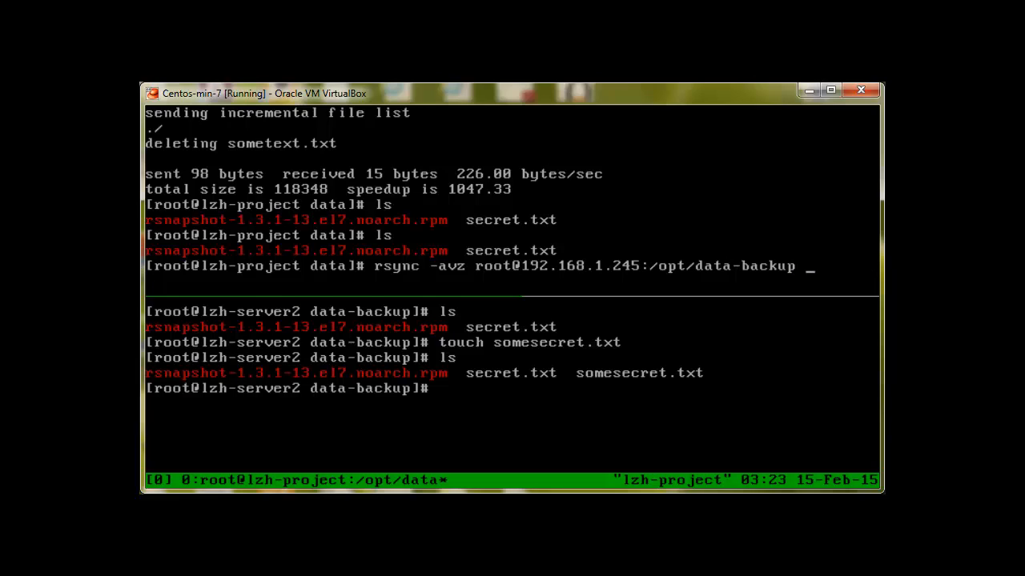
text(/o)
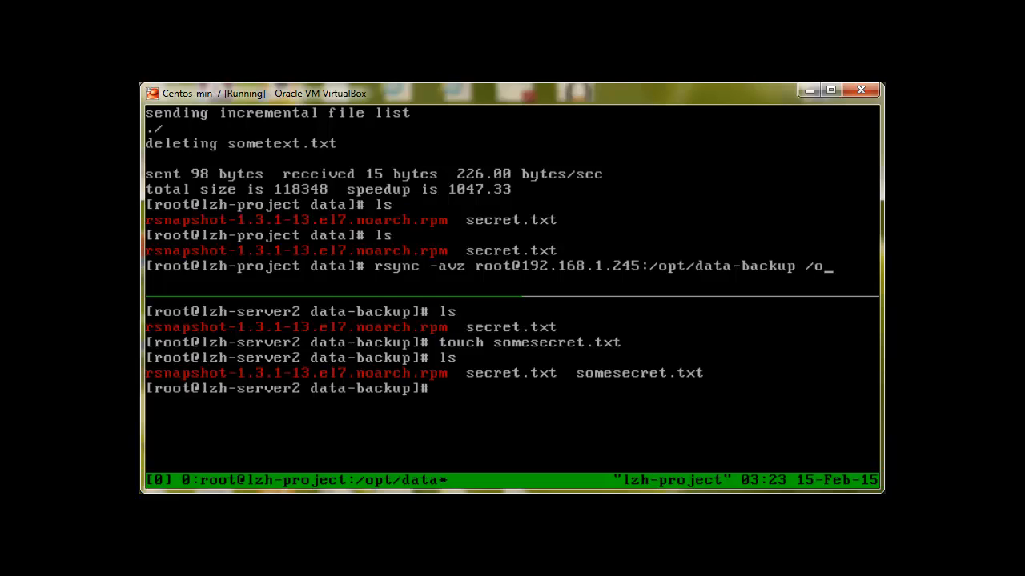
text(pt/)
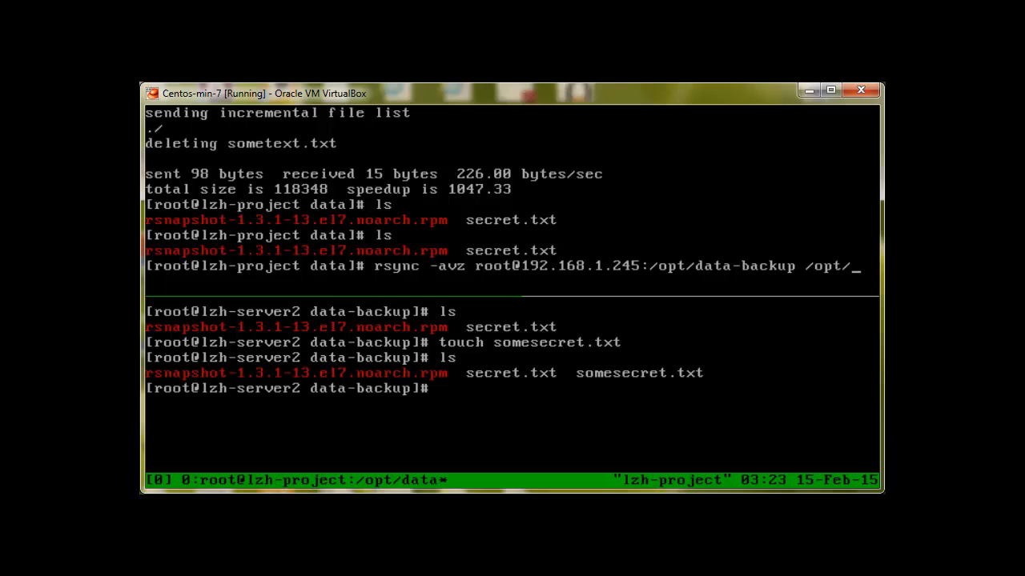
text(a)
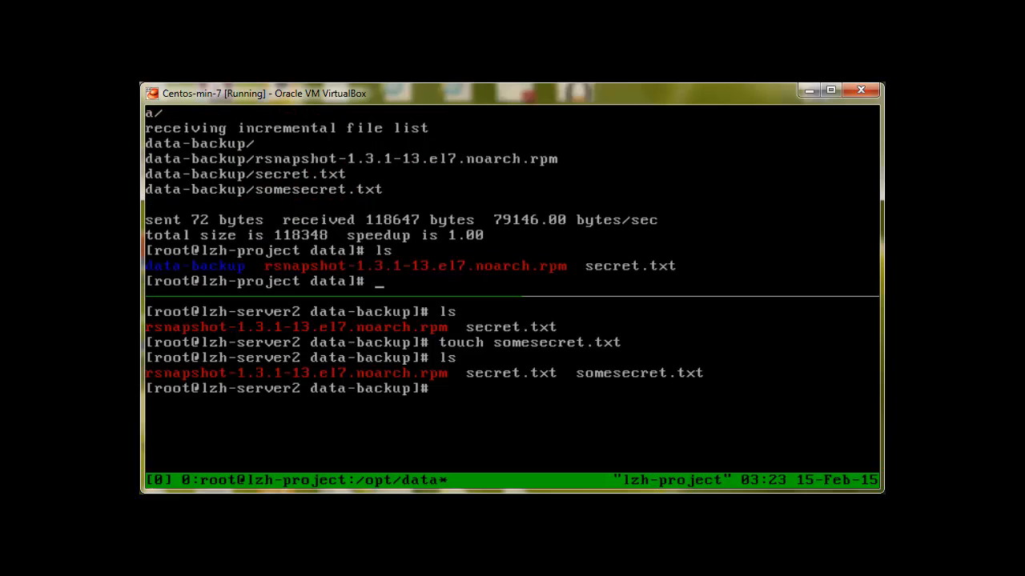
text(cd ad)
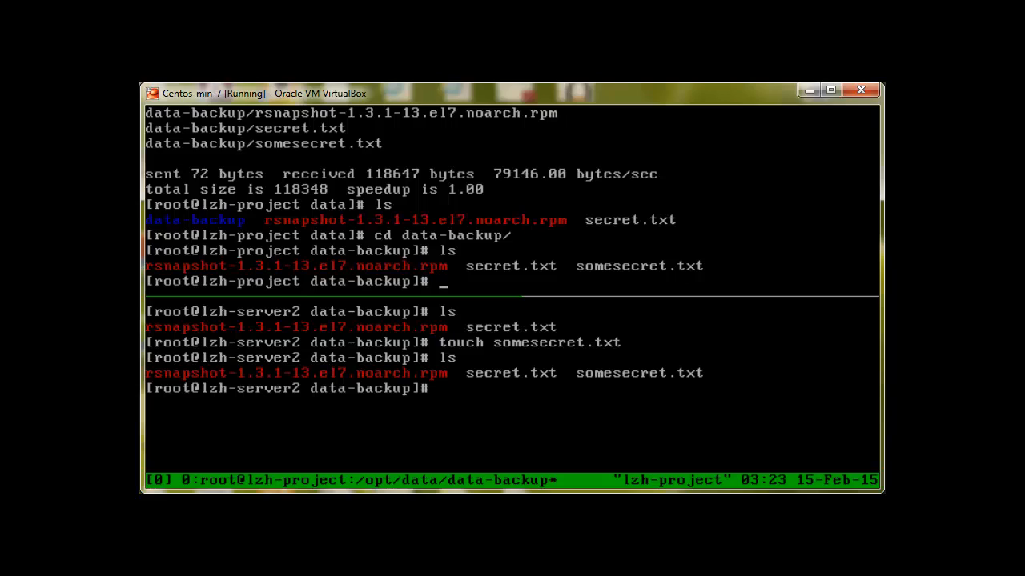
text(ls)
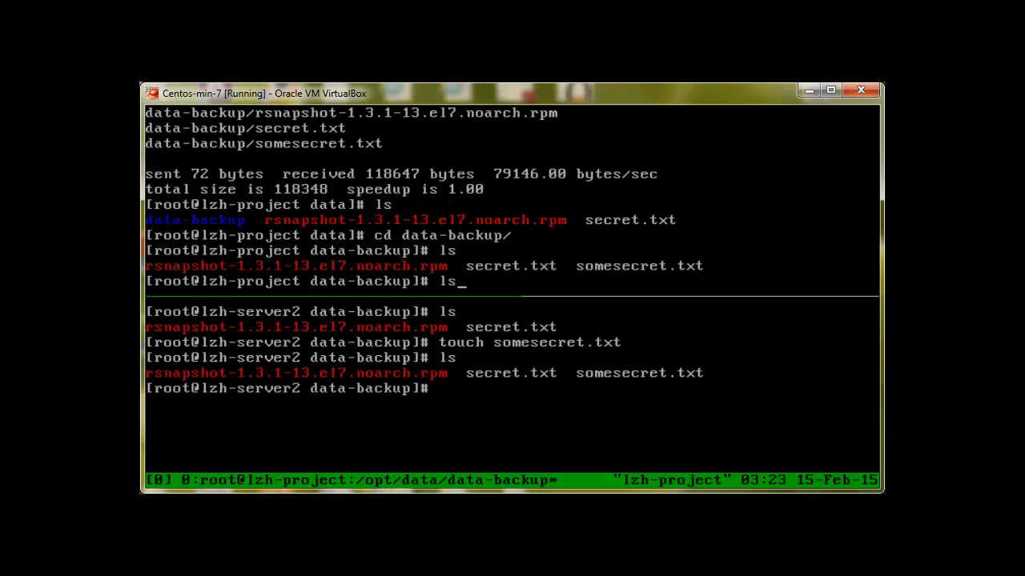
text(rsync -avz root@192.168.1.245:/opt/data-backup /opt/data/)
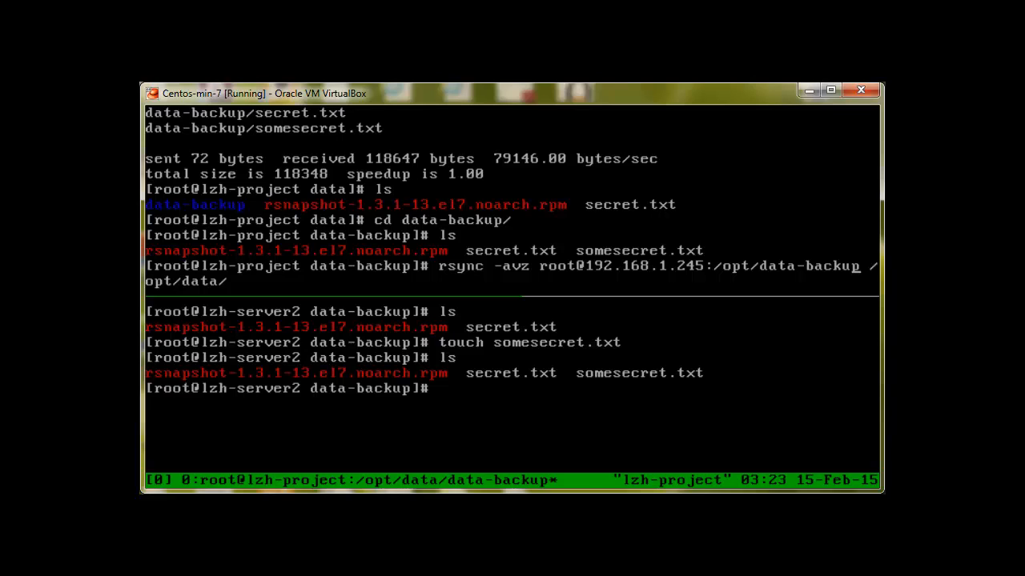
text(ls)
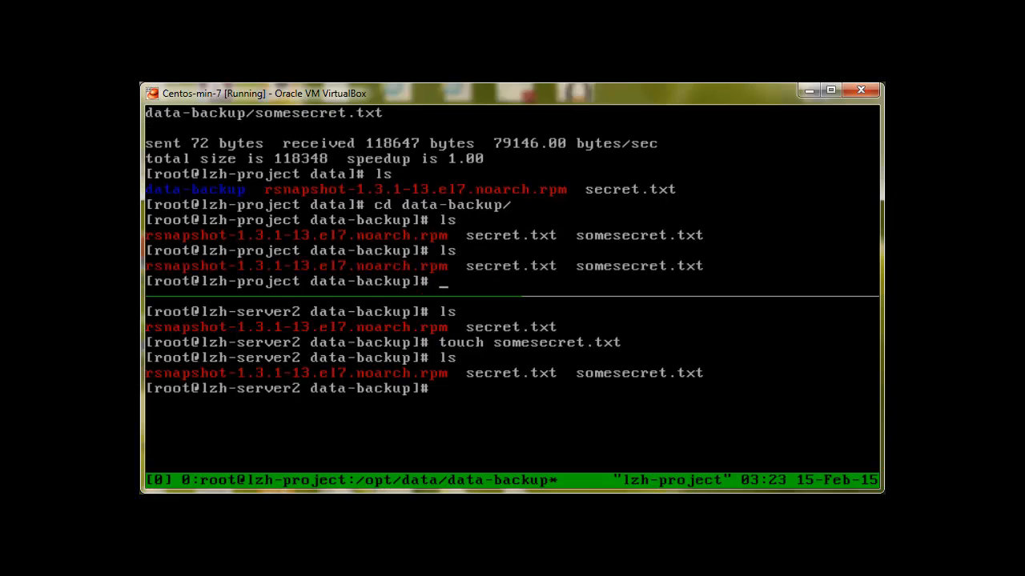
- Delete the local somesecret.txt and pull somesecret.txt from 192.168.1.245:/opt/data-backup into /opt/data
text(rm -rf se)
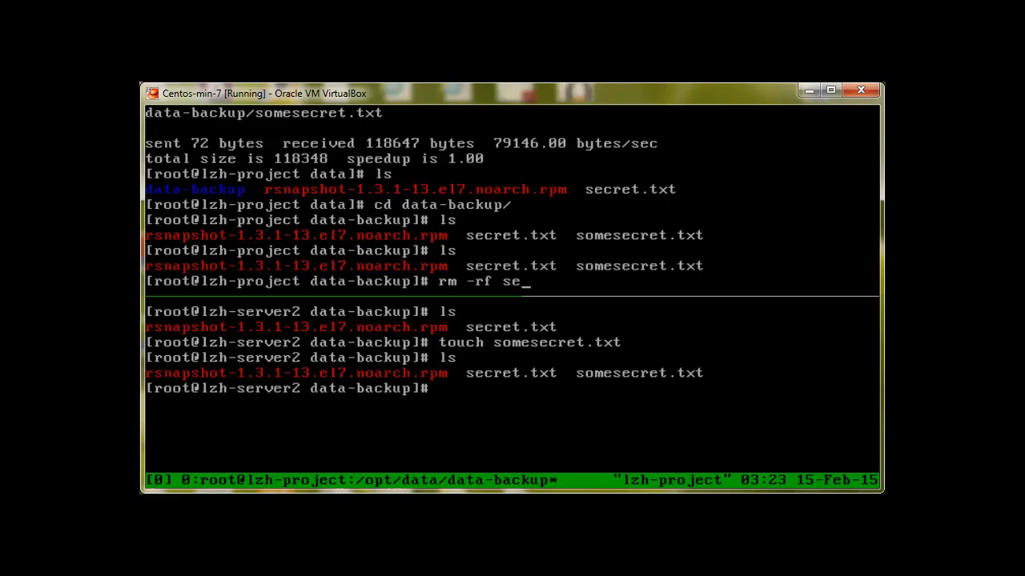
key(BackSpace)
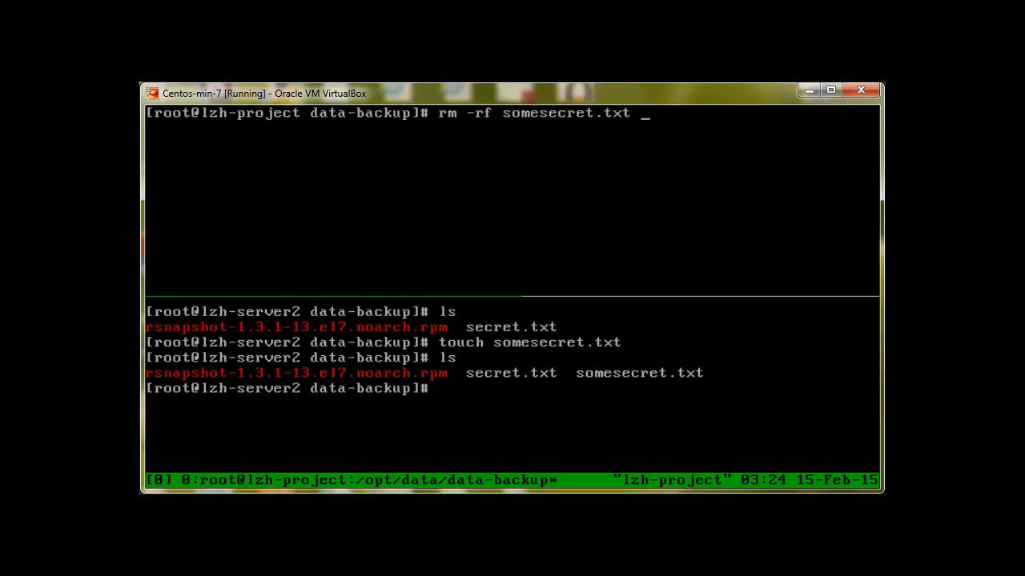
text(rsync -avz root@192.168.1.245:/opt/data-backup /opt/data/)
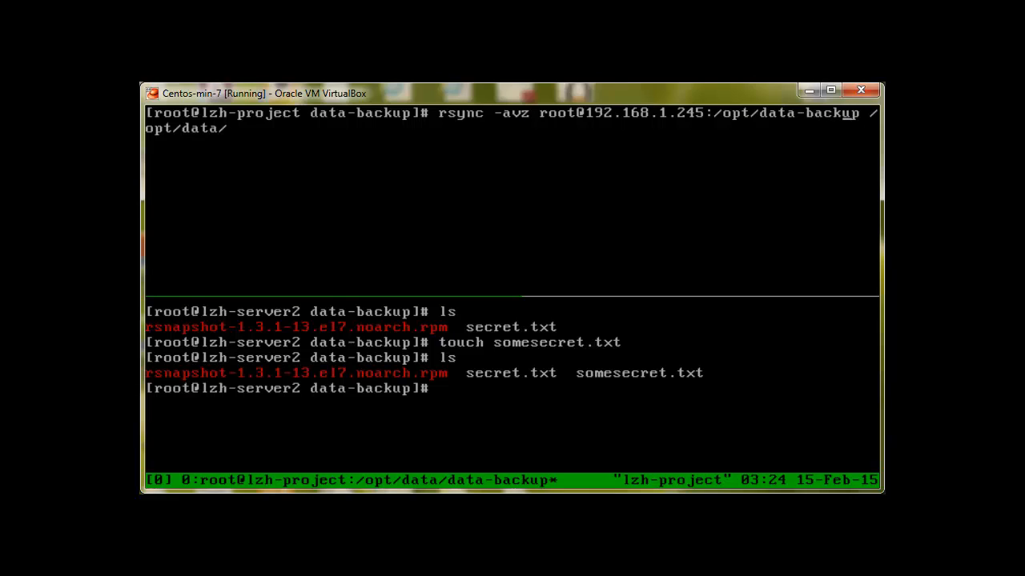
text(/)
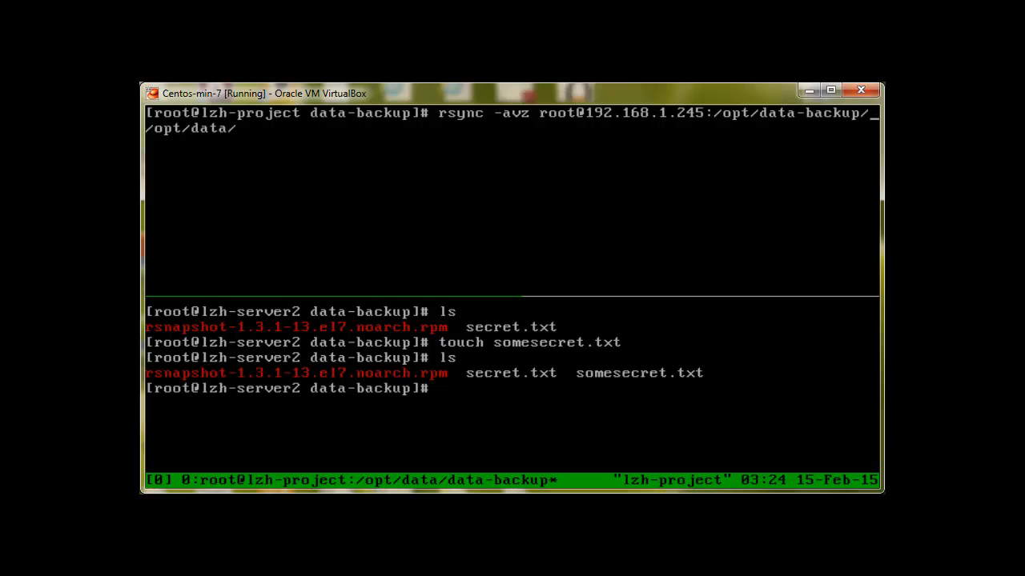
text(somesecret.txt)
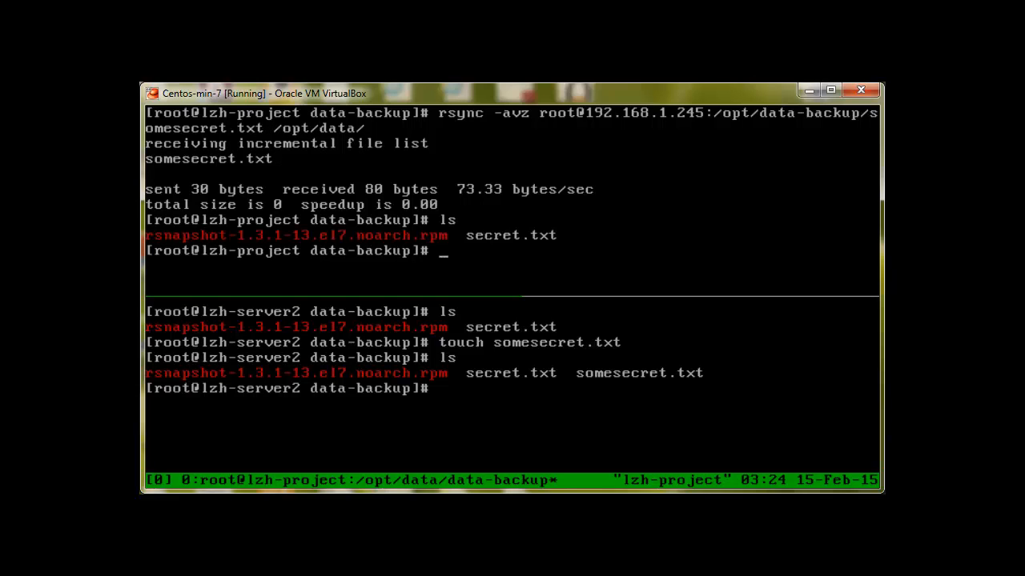
text(cd ..)
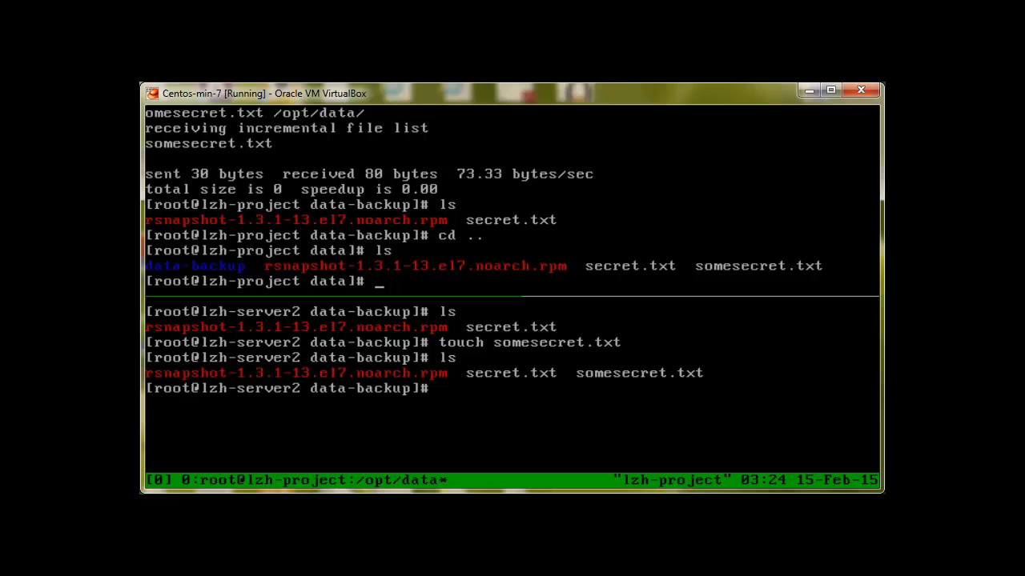
- Remove data-backup/ and somesecret.txt, then enter an rsync pull of somesecret.txt into /opt/data
text(c data-backup/)
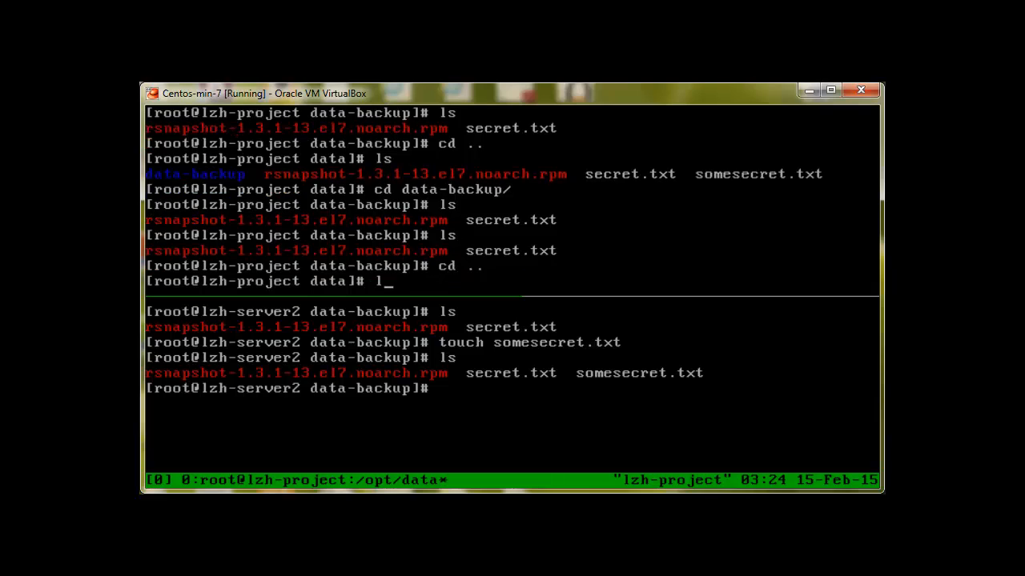
text(rm -rf data-backup/)
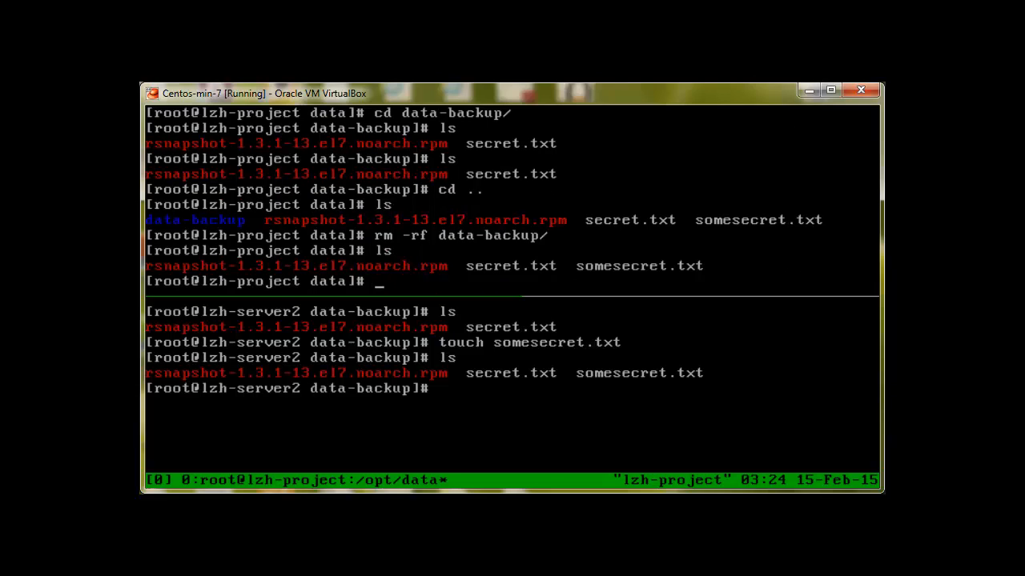
text(rm -rf somesecret.txt)
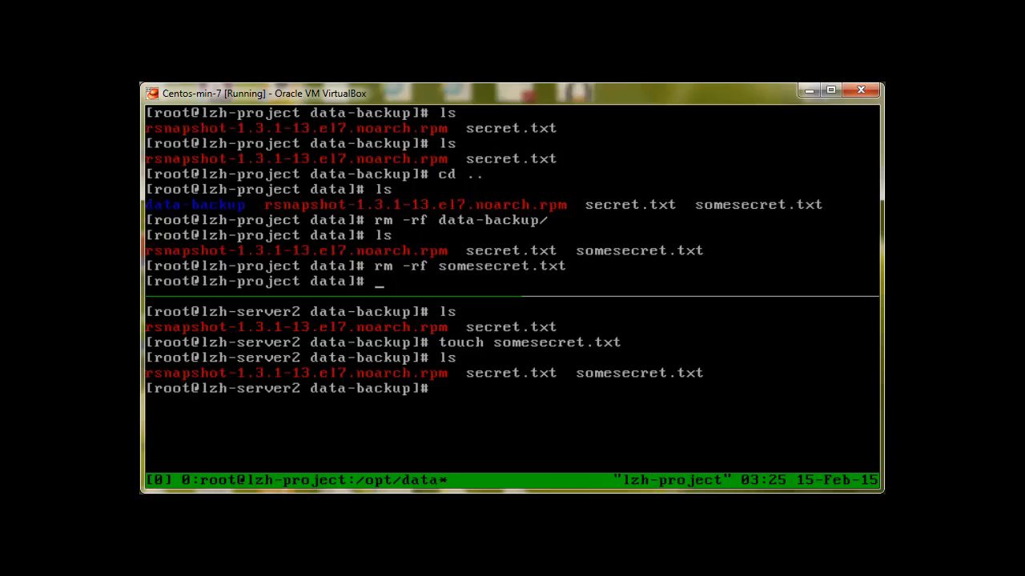
text(rm -rf data-backup/)
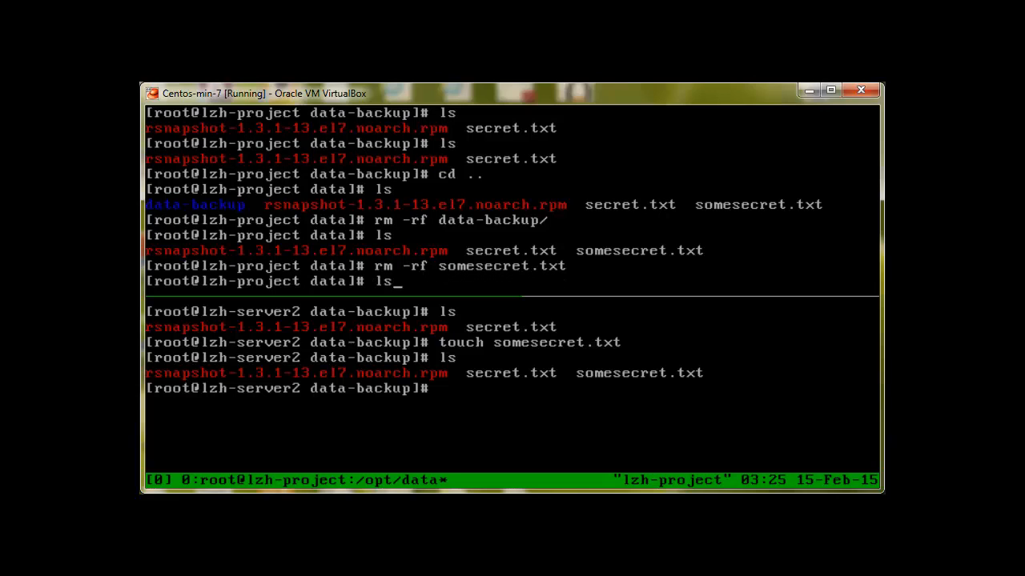
text(rsync -avz root@192.168.1.245:/opt/data-backup/somesecret.txt /opt/data/)
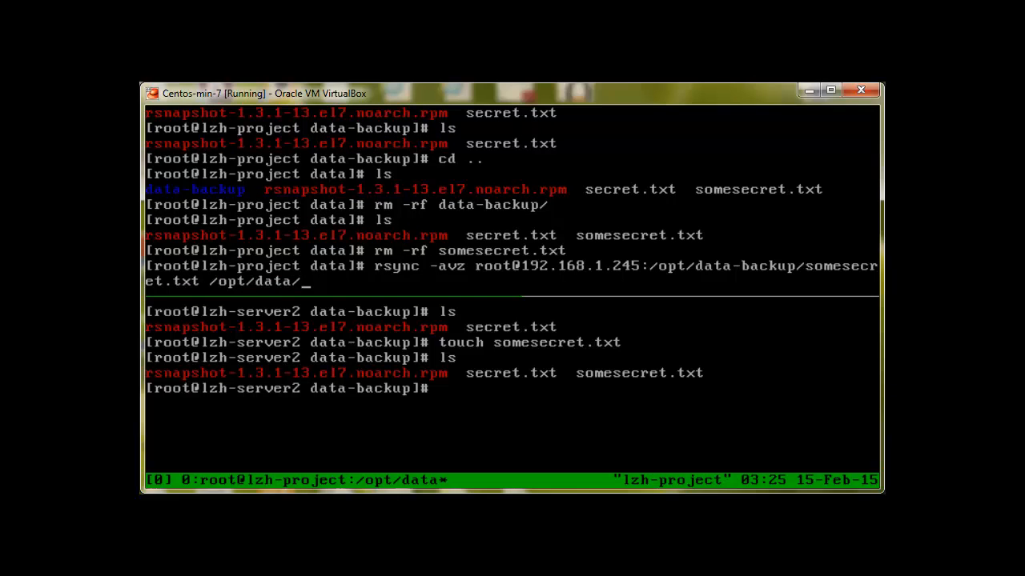